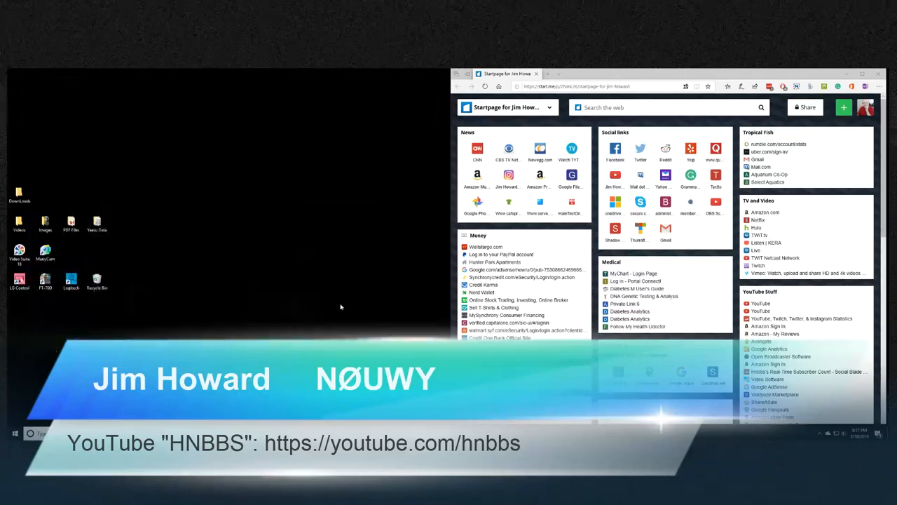
{"action": "mouse_move", "coordinate": [255, 317]}
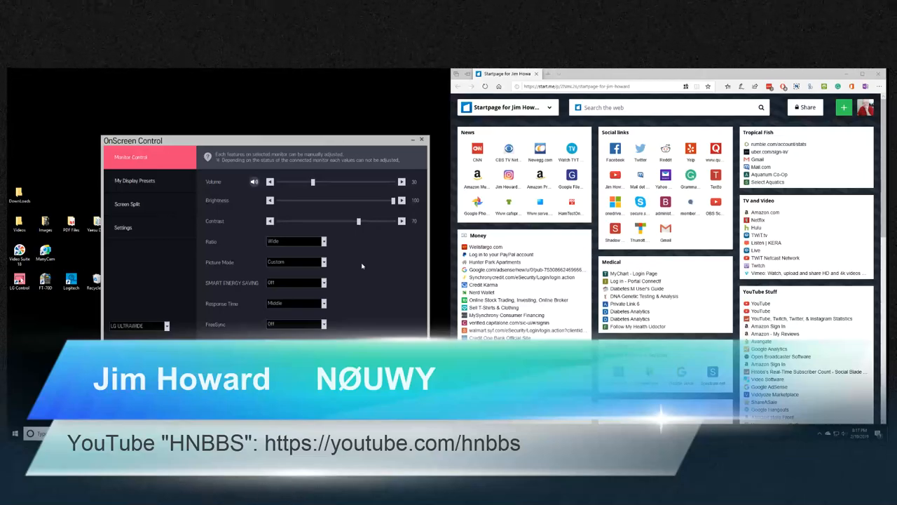
{"action": "mouse_move", "coordinate": [172, 334]}
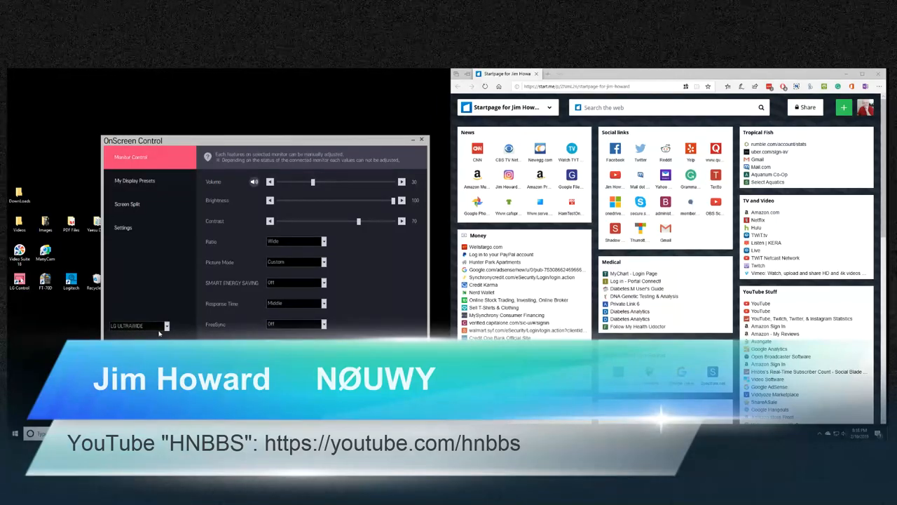
Browse My Display Presets and Screen Split layouts, then show the general settings with auto start and text size
{"action": "left_click", "coordinate": [134, 179]}
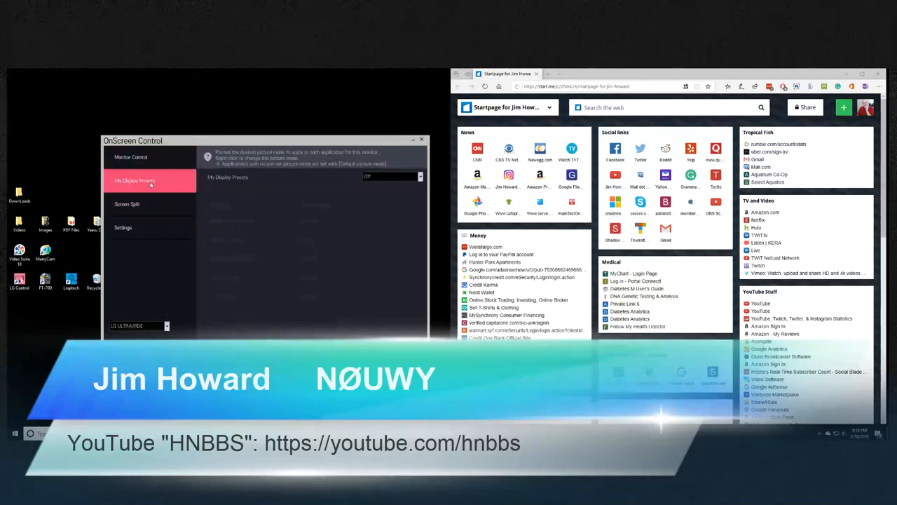
{"action": "left_click", "coordinate": [128, 205]}
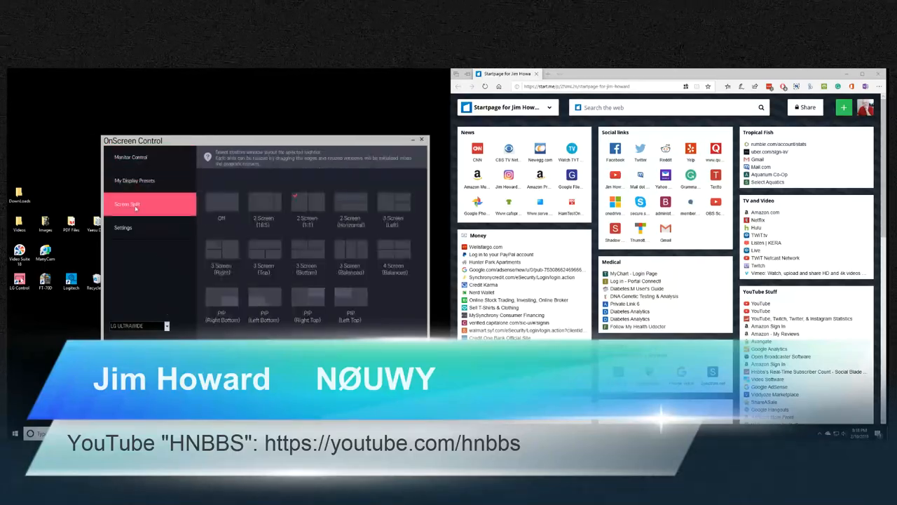
{"action": "left_click", "coordinate": [307, 203]}
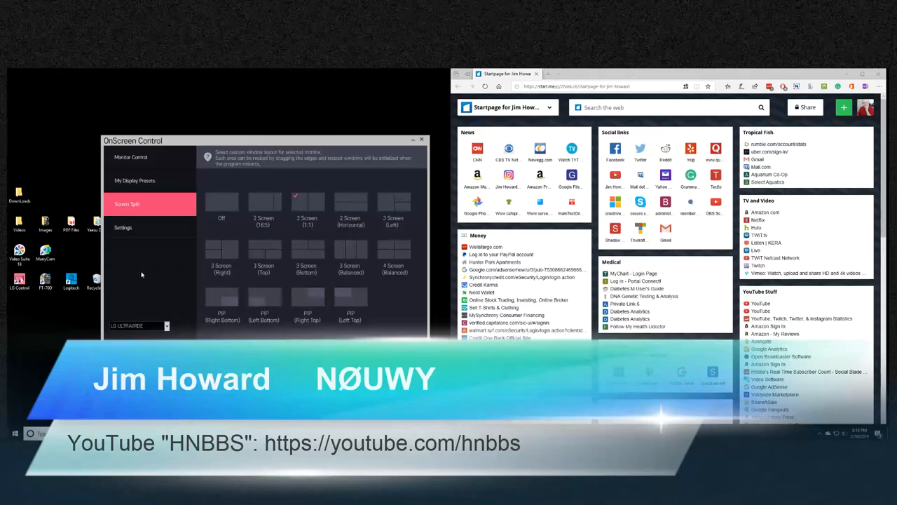
{"action": "left_click", "coordinate": [124, 227]}
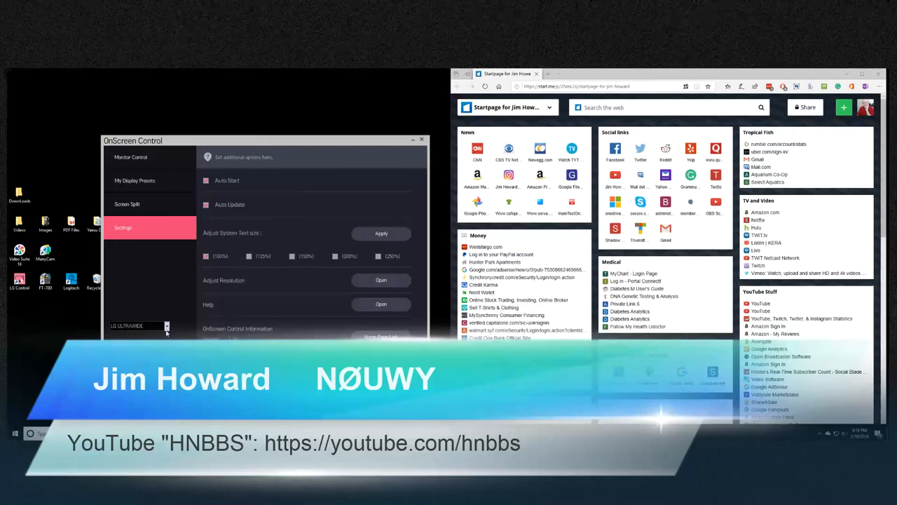
Switch the monitor controls to the LG Ultra HD display
{"action": "left_click", "coordinate": [165, 326]}
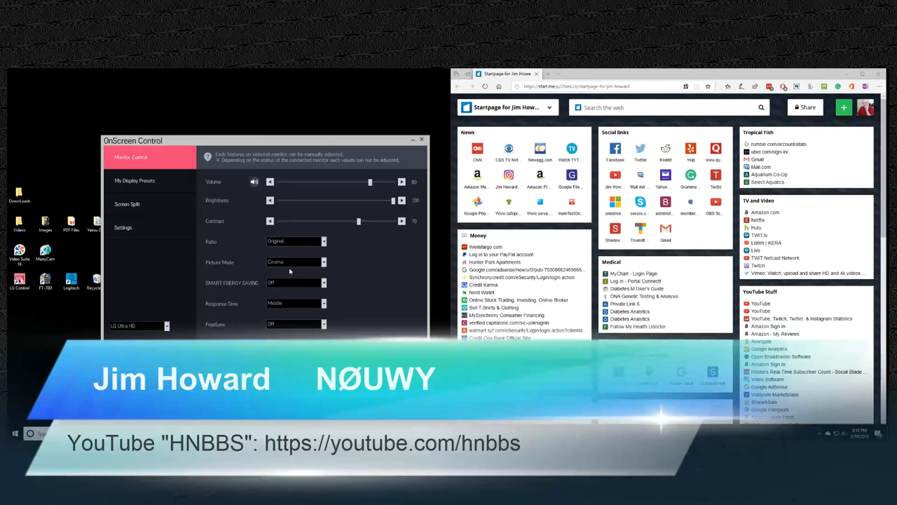
{"action": "mouse_move", "coordinate": [309, 262]}
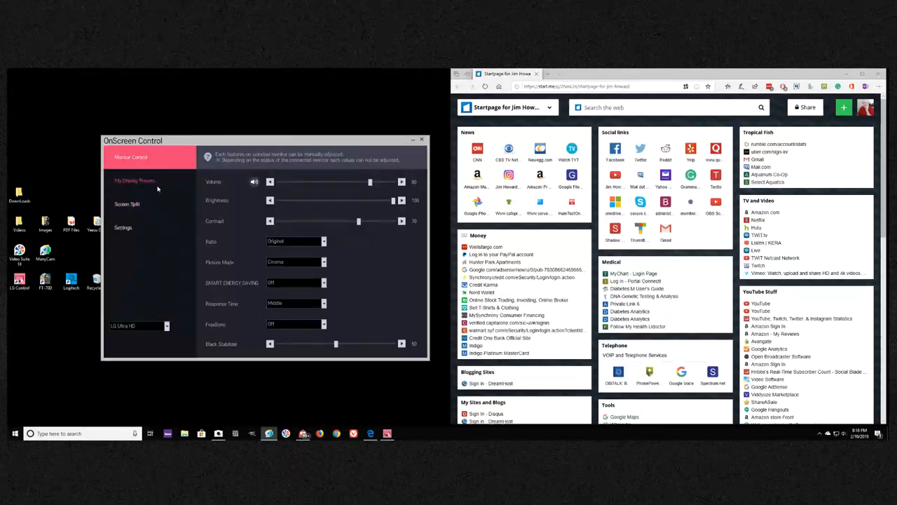
Show the LG Ultra HD monitor's Screen Split layouts, then its general settings page
{"action": "left_click", "coordinate": [126, 205]}
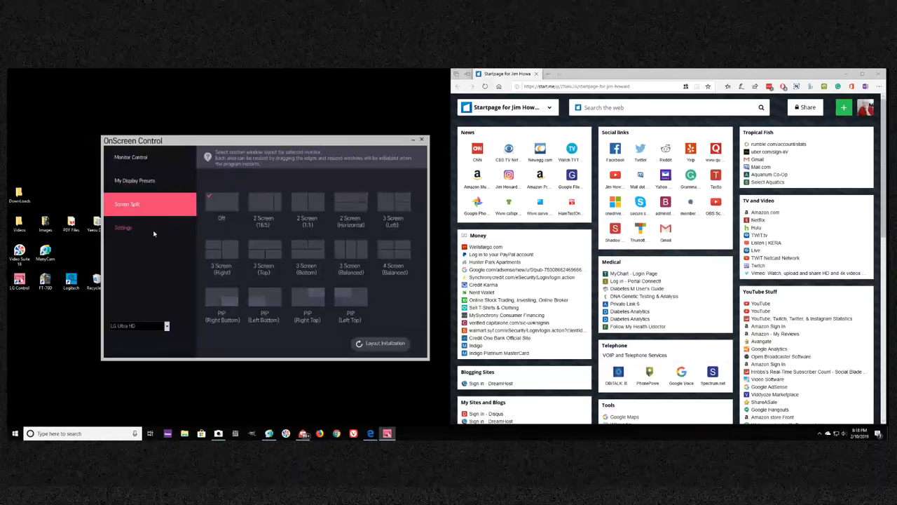
{"action": "mouse_move", "coordinate": [131, 232]}
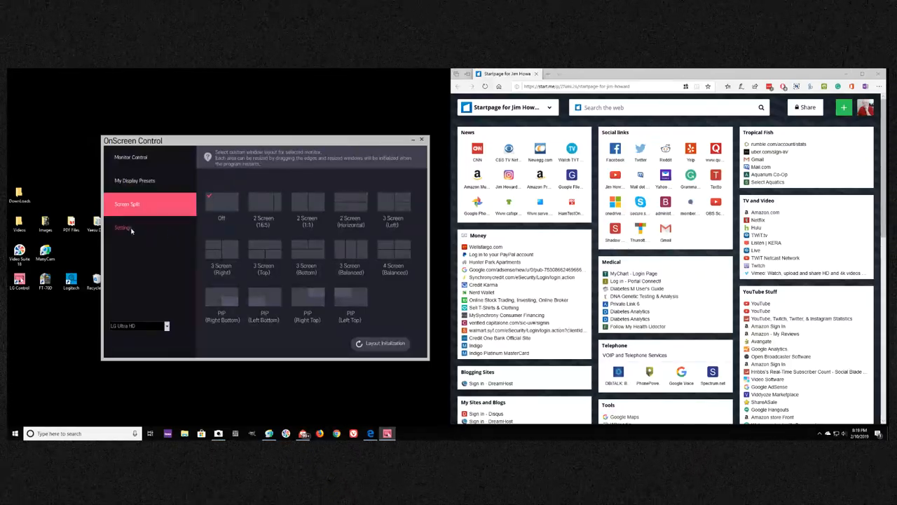
{"action": "left_click", "coordinate": [124, 227]}
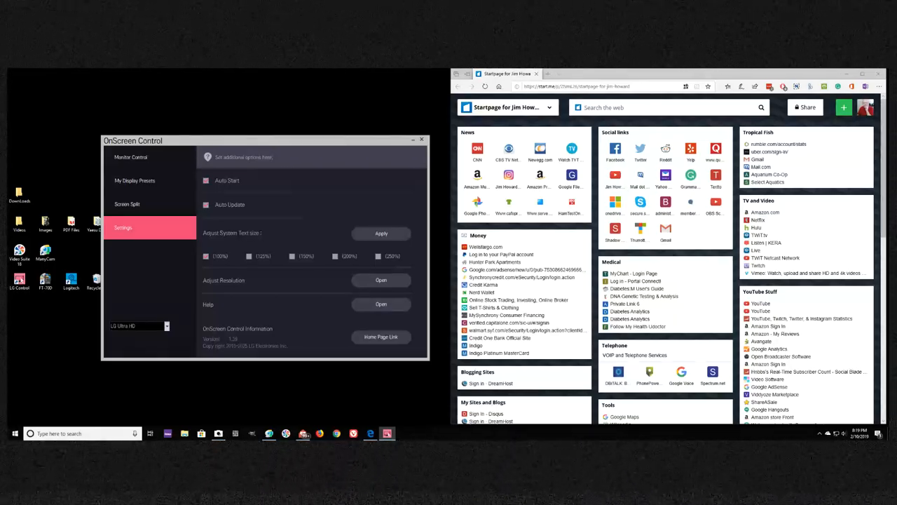
{"action": "mouse_move", "coordinate": [526, 269]}
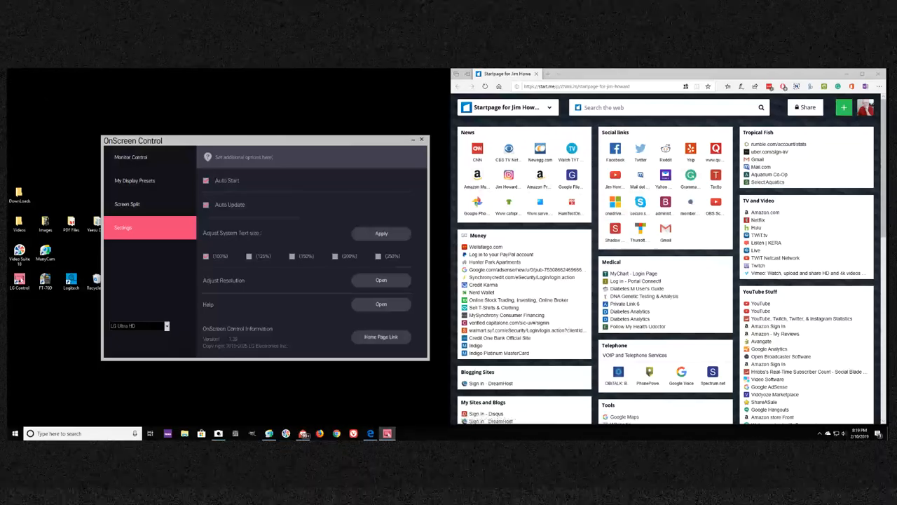
{"action": "mouse_move", "coordinate": [767, 243]}
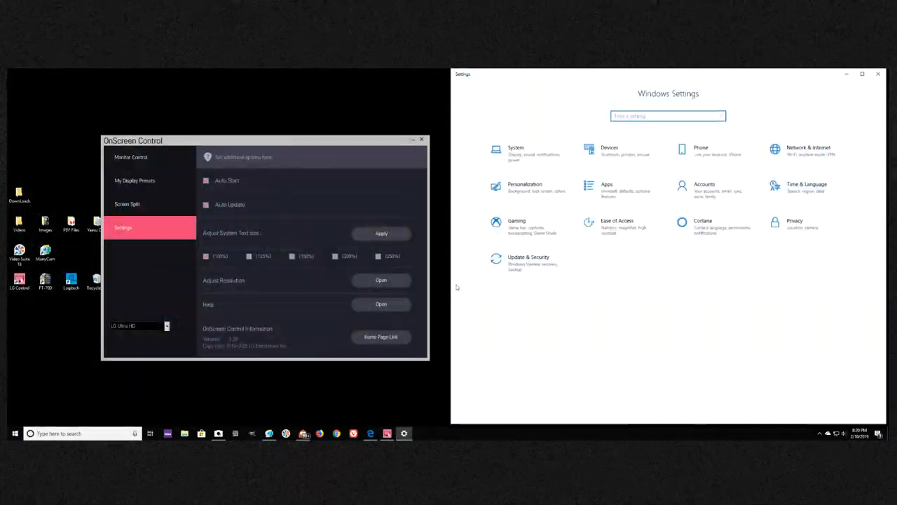
{"action": "mouse_move", "coordinate": [530, 153]}
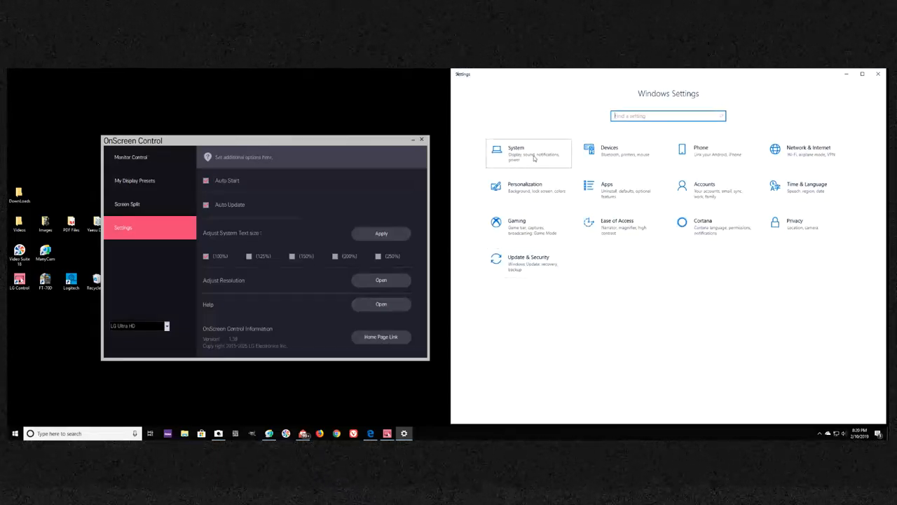
Show the Windows Display page with monitors 1 and 2 side by side
{"action": "left_click", "coordinate": [529, 153]}
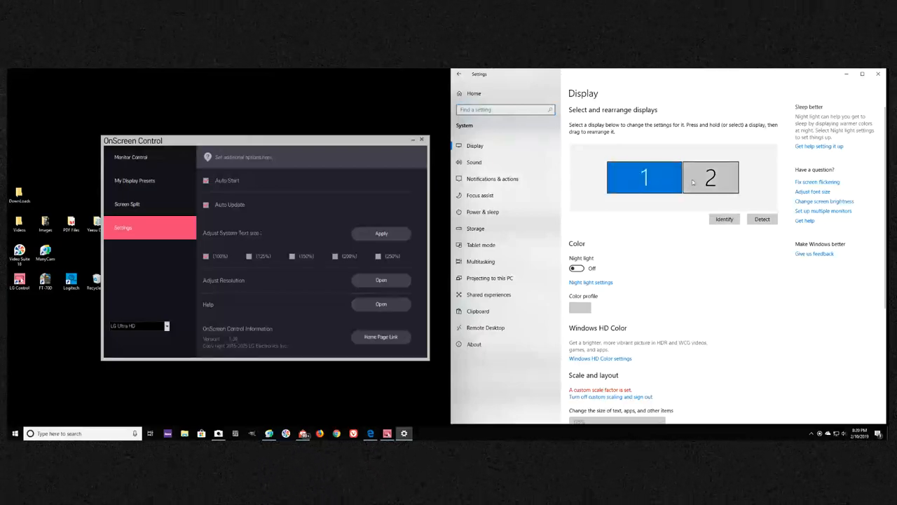
{"action": "left_click", "coordinate": [709, 177]}
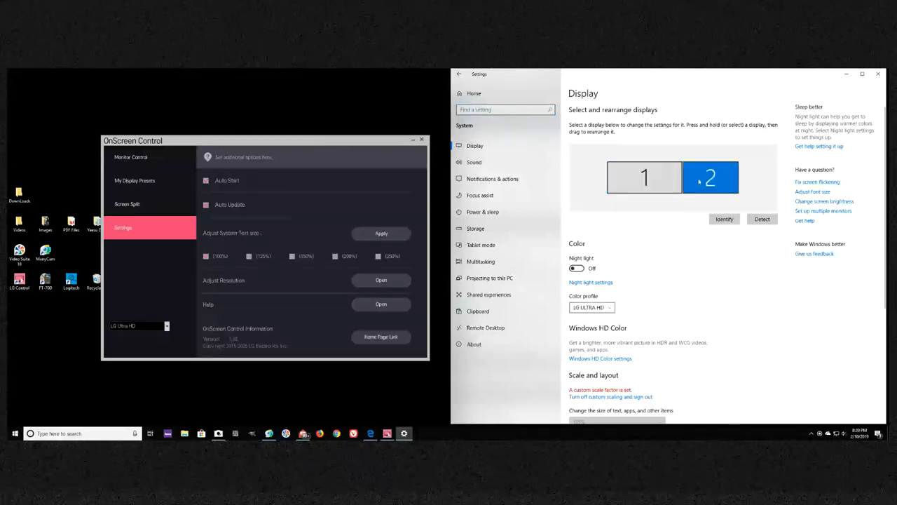
{"action": "scroll", "scroll_direction": "down", "scroll_amount": 3}
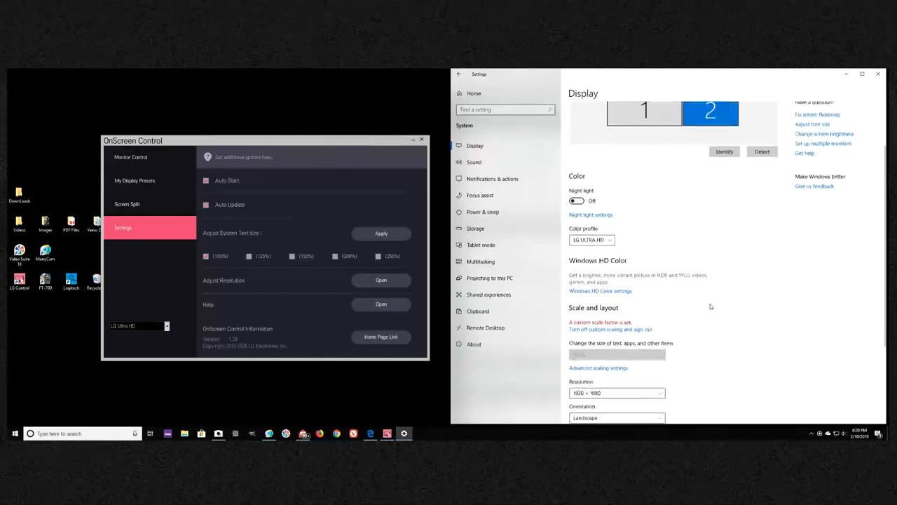
{"action": "scroll", "scroll_direction": "down", "scroll_amount": 3}
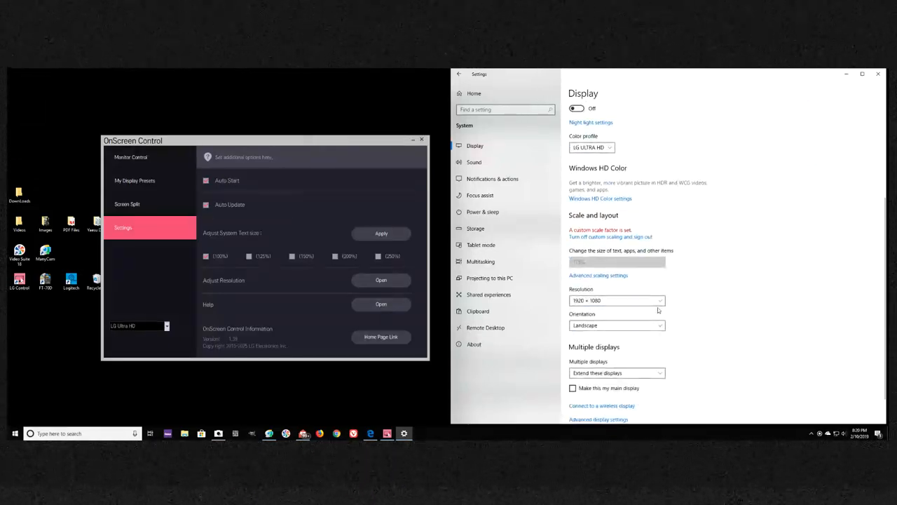
{"action": "scroll", "scroll_direction": "up", "scroll_amount": 3}
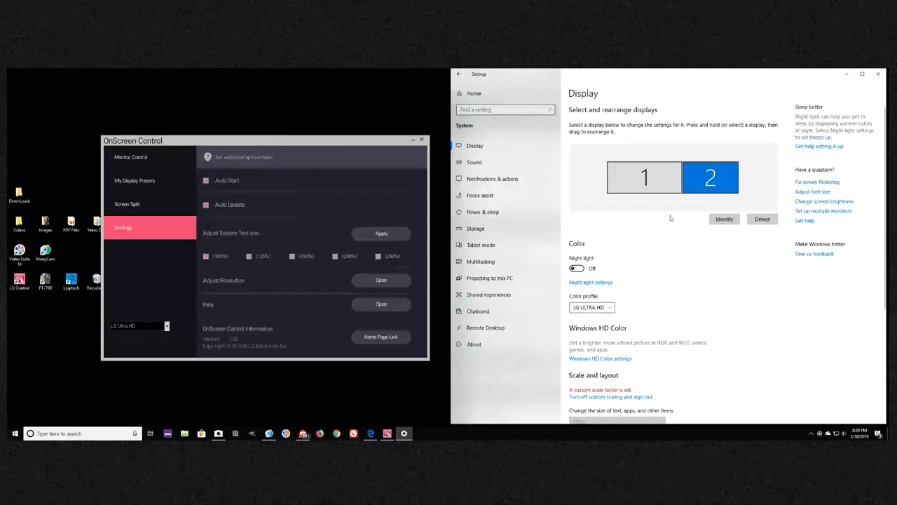
{"action": "scroll", "scroll_direction": "down", "scroll_amount": 3}
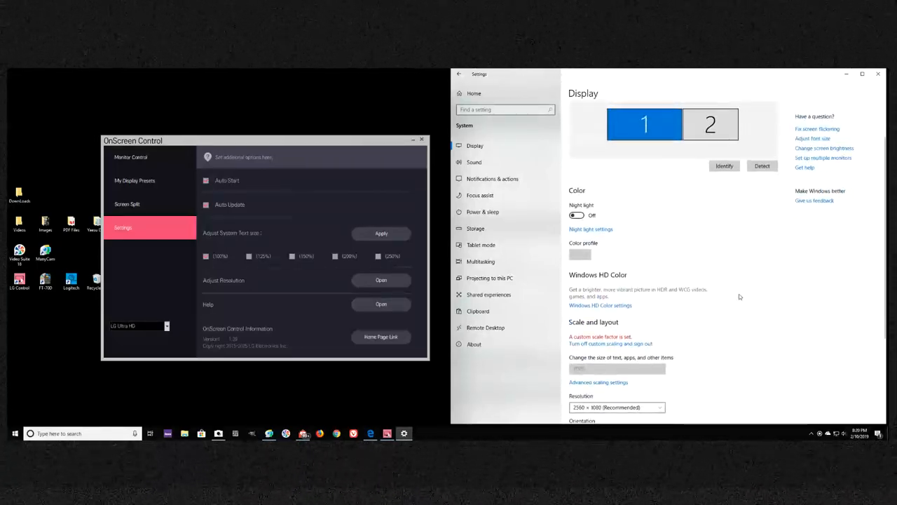
{"action": "scroll", "scroll_direction": "down", "scroll_amount": 3}
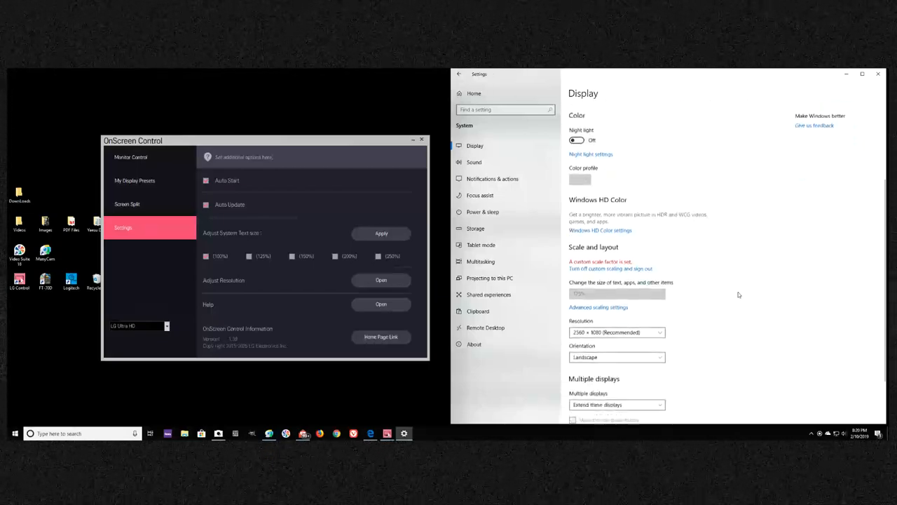
{"action": "scroll", "scroll_direction": "down", "scroll_amount": 3}
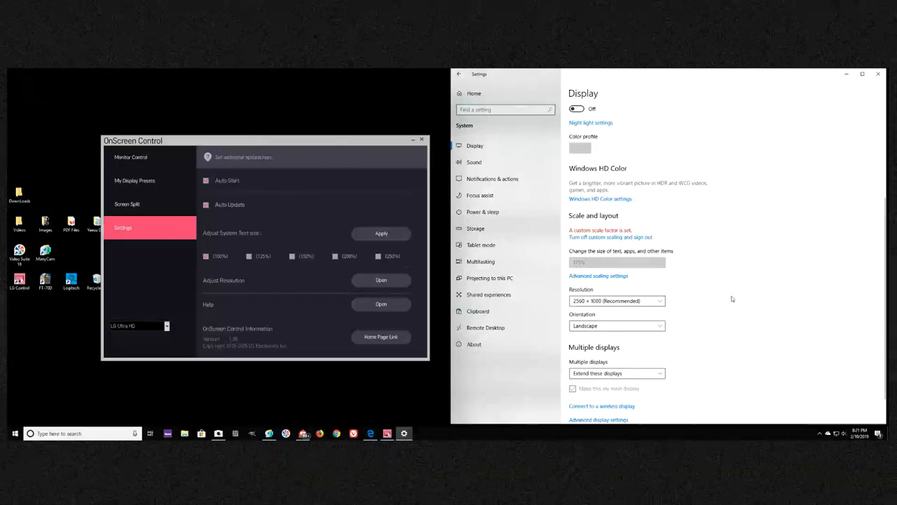
{"action": "mouse_move", "coordinate": [760, 294]}
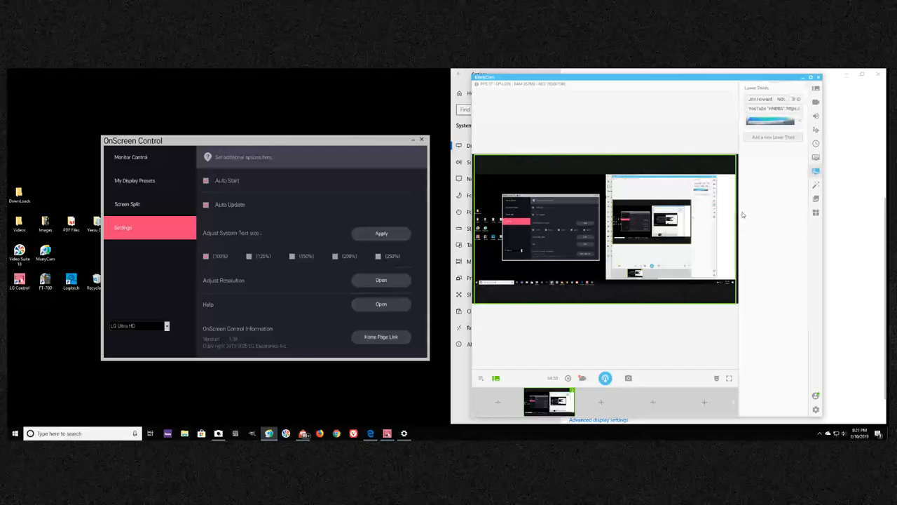
{"action": "mouse_move", "coordinate": [754, 219]}
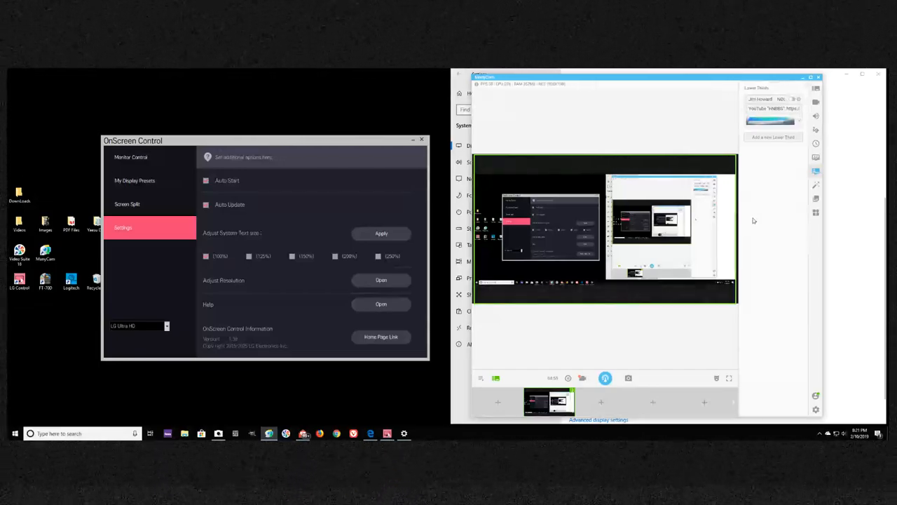
{"action": "mouse_move", "coordinate": [816, 409]}
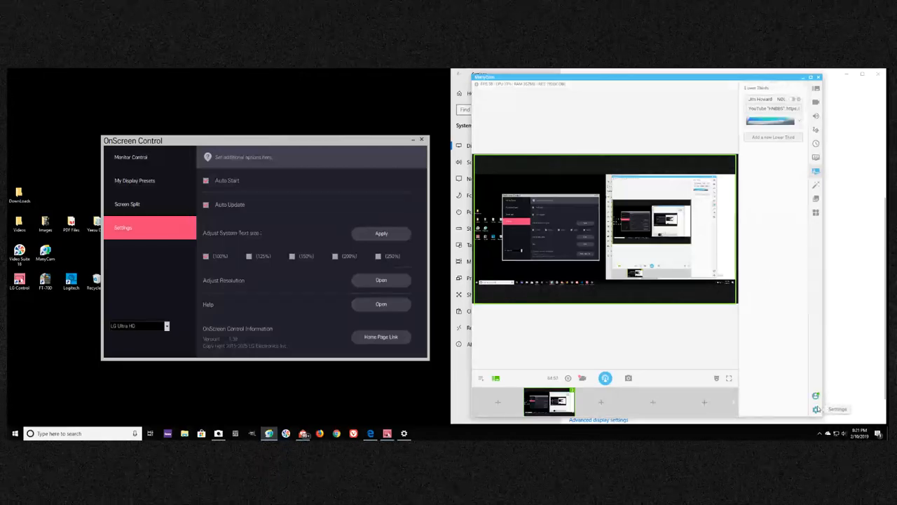
Browse ManyCam settings through General, Account, Subscriptions and Recordings to the Video resolution page
{"action": "left_click", "coordinate": [816, 409]}
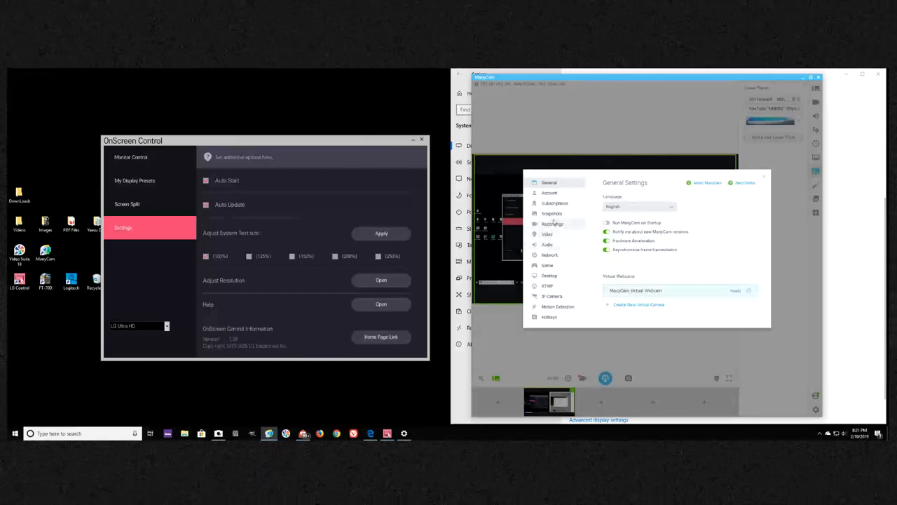
{"action": "left_click", "coordinate": [550, 194]}
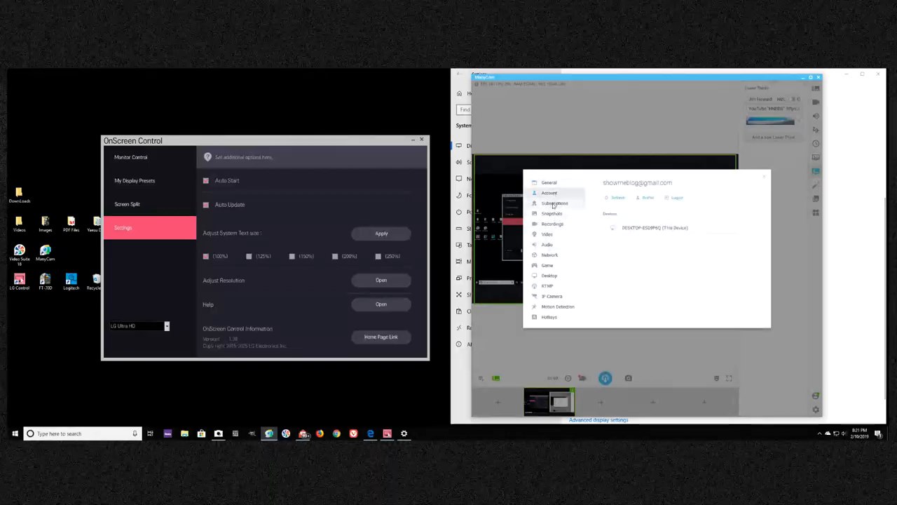
{"action": "left_click", "coordinate": [554, 203]}
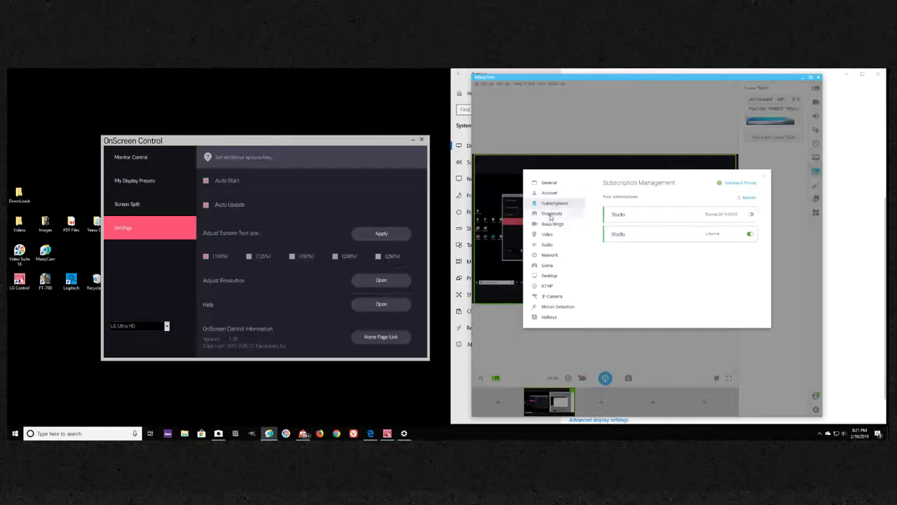
{"action": "left_click", "coordinate": [552, 225]}
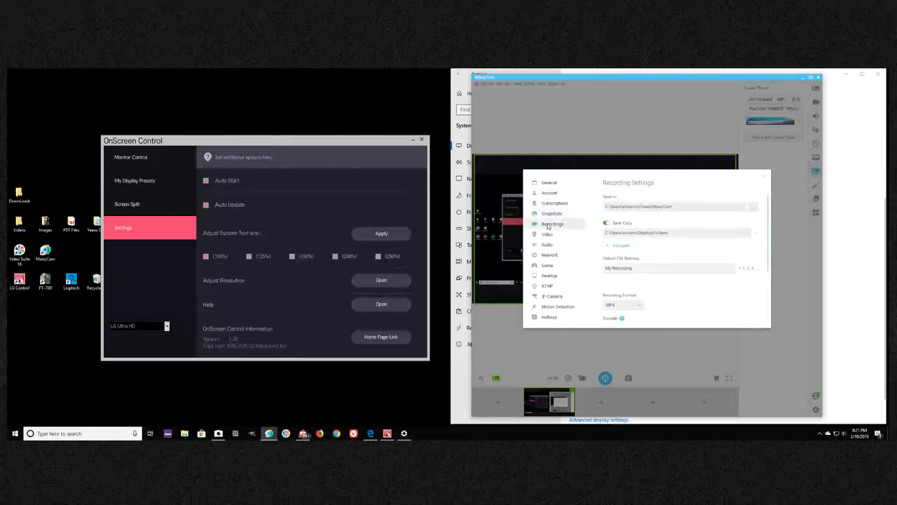
{"action": "left_click", "coordinate": [547, 235]}
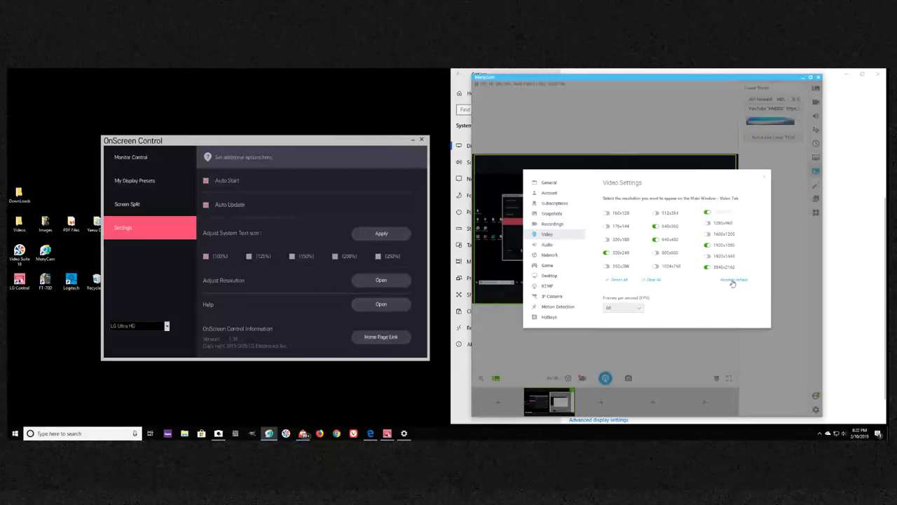
{"action": "mouse_move", "coordinate": [721, 265]}
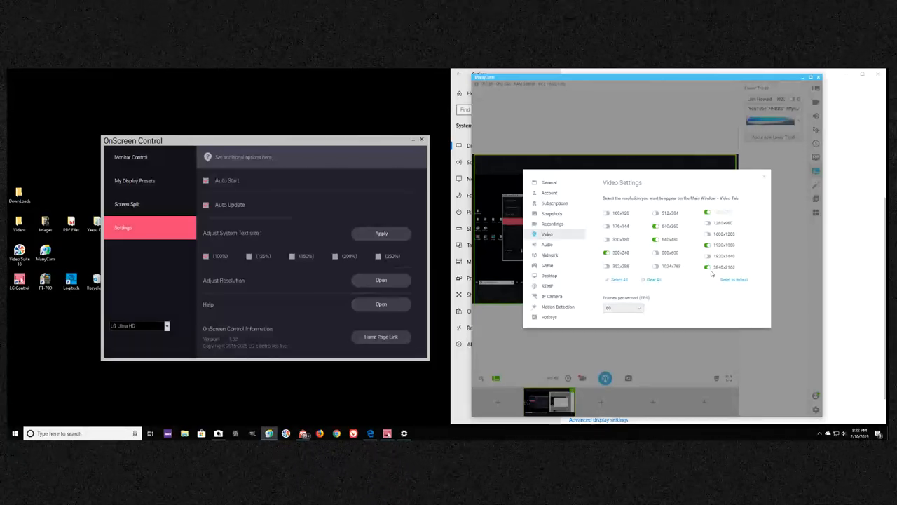
{"action": "mouse_move", "coordinate": [725, 274]}
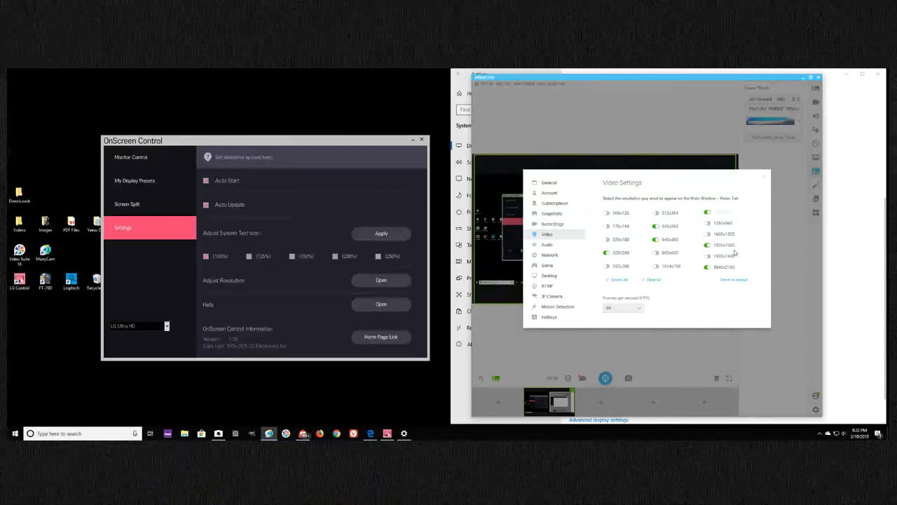
{"action": "mouse_move", "coordinate": [758, 199]}
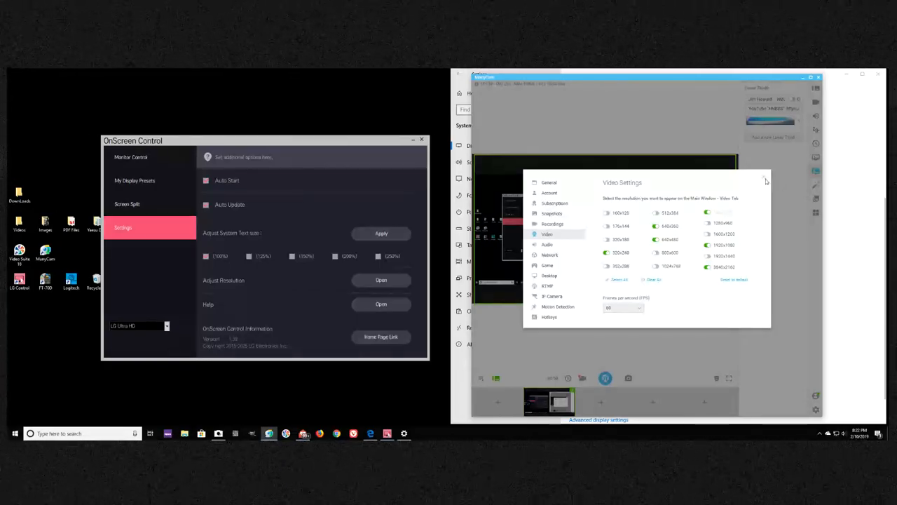
Close ManyCam settings, the Windows Settings app and OnScreen Control, leaving the browser start page
{"action": "left_click", "coordinate": [765, 179]}
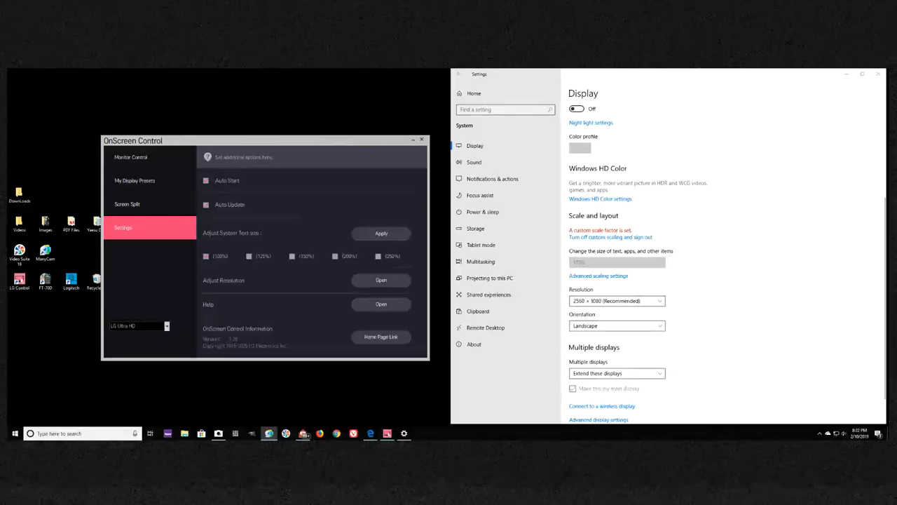
{"action": "mouse_move", "coordinate": [878, 73]}
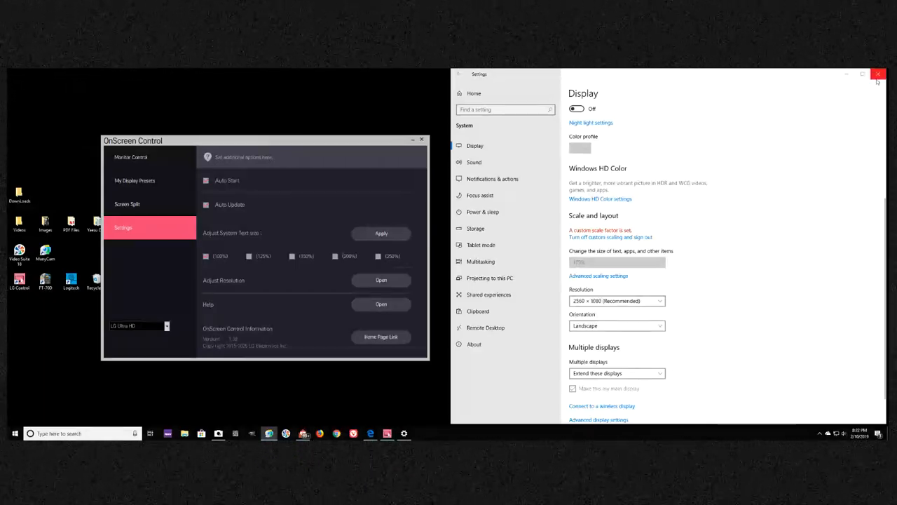
{"action": "left_click", "coordinate": [877, 73]}
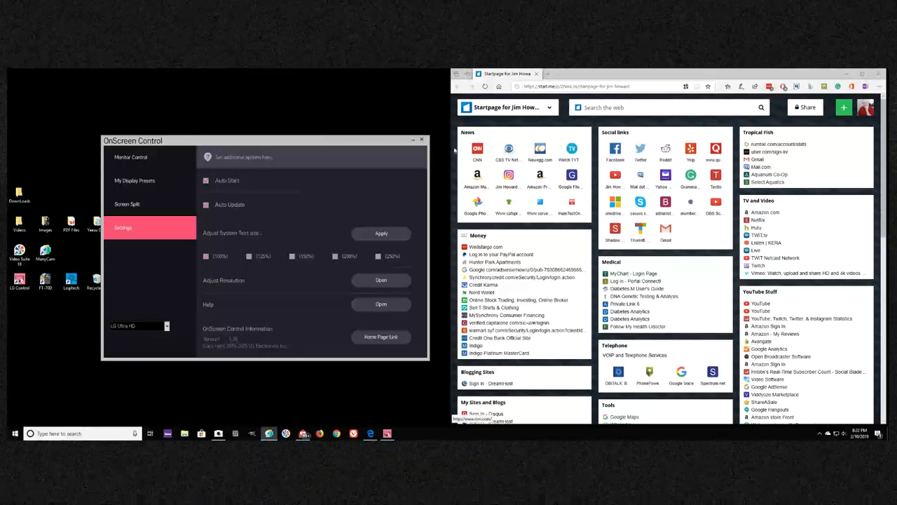
{"action": "left_click", "coordinate": [422, 140]}
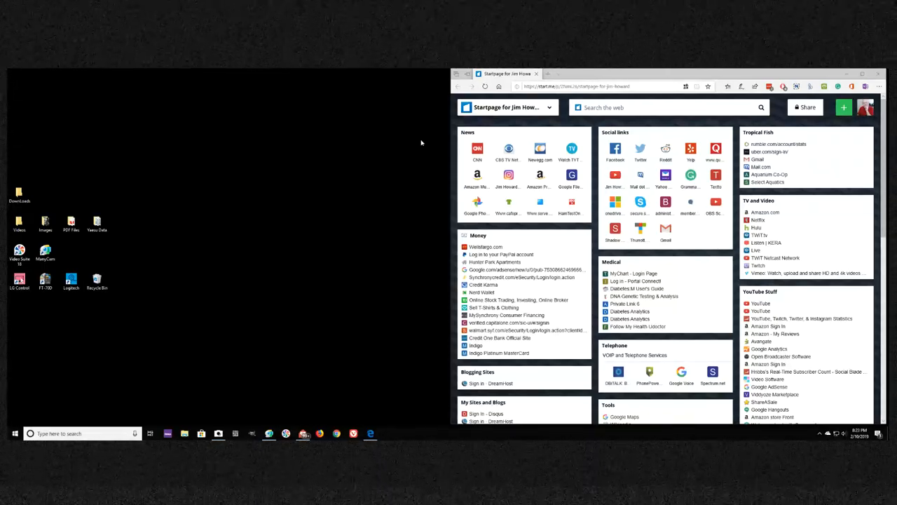
{"action": "mouse_move", "coordinate": [417, 188]}
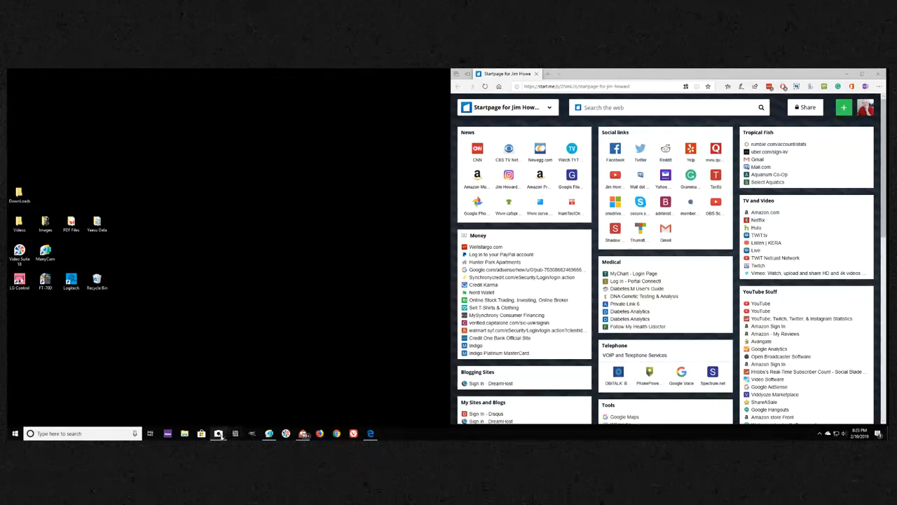
Launch Windows Camera from the taskbar to show the live webcam feed
{"action": "left_click", "coordinate": [219, 433]}
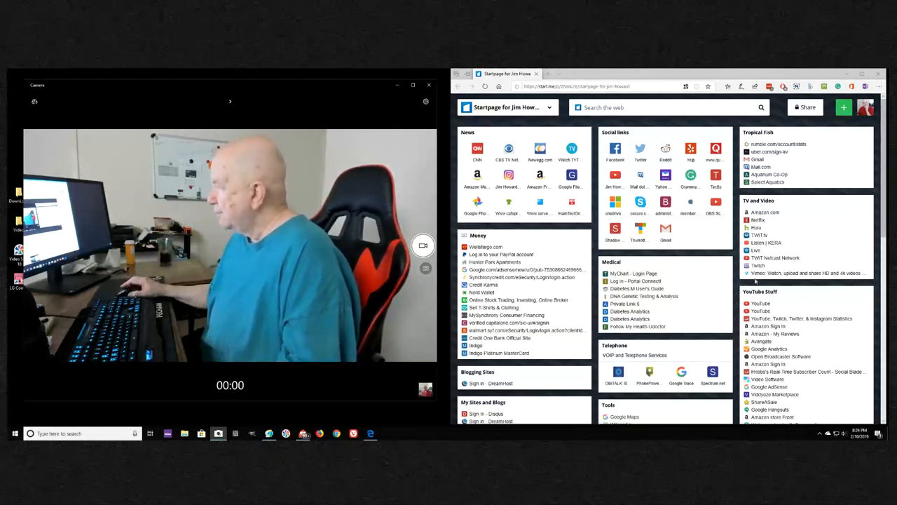
{"action": "mouse_move", "coordinate": [765, 212]}
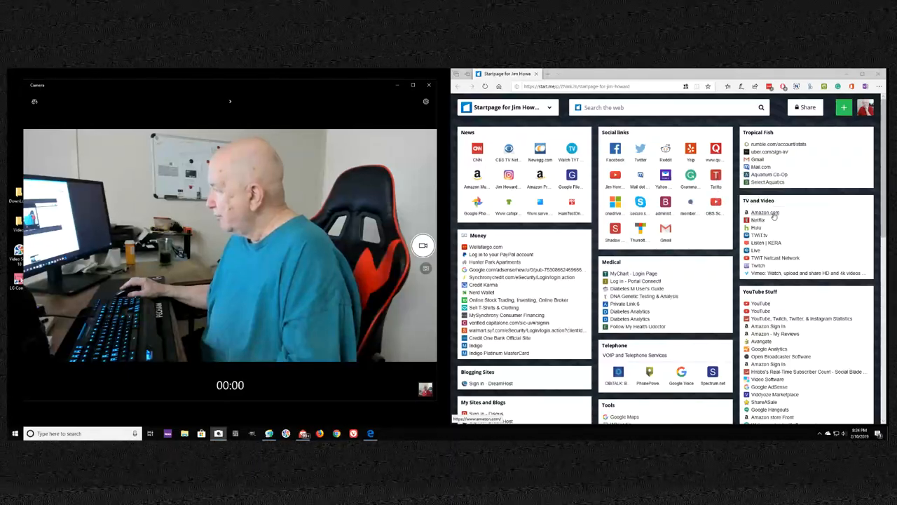
Go to Amazon Your Orders, sign in, and bring up the PHOINIKAS USB sound card product page
{"action": "left_click", "coordinate": [617, 73]}
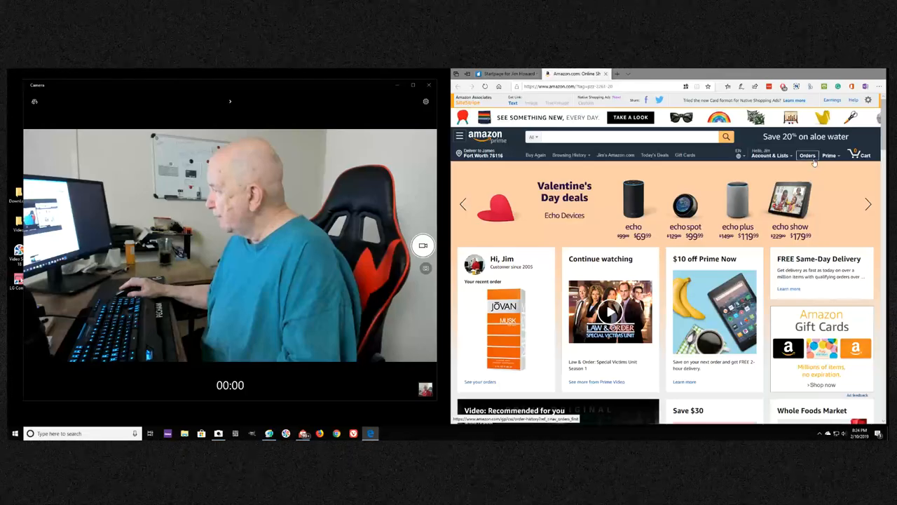
{"action": "left_click", "coordinate": [808, 154]}
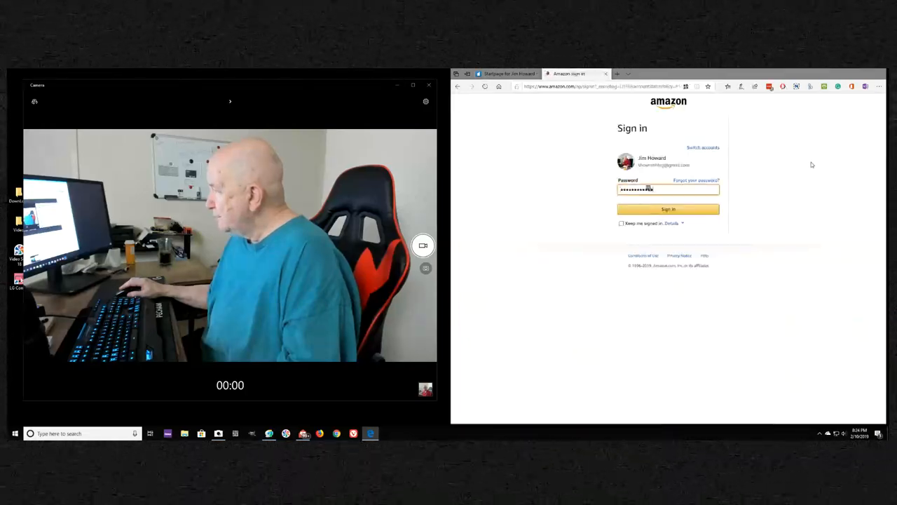
{"action": "left_click", "coordinate": [668, 209]}
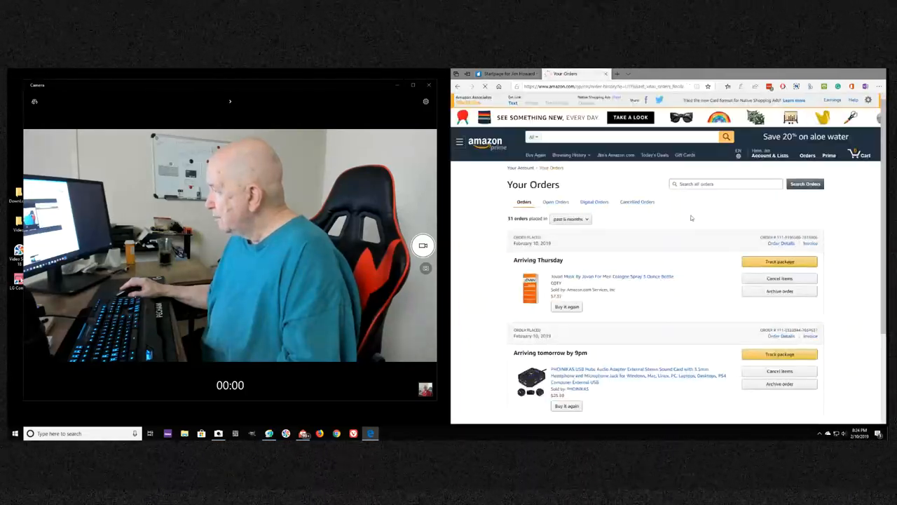
{"action": "scroll", "scroll_direction": "down", "scroll_amount": 3}
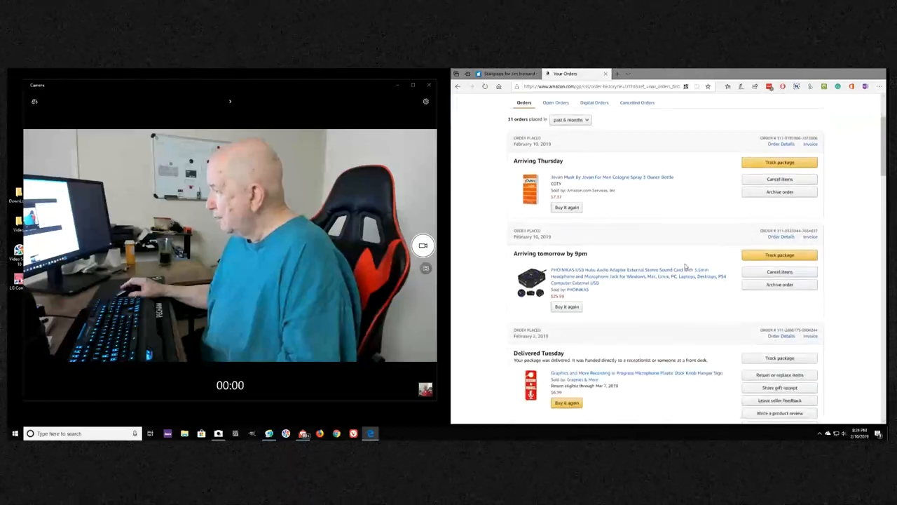
{"action": "scroll", "scroll_direction": "down", "scroll_amount": 3}
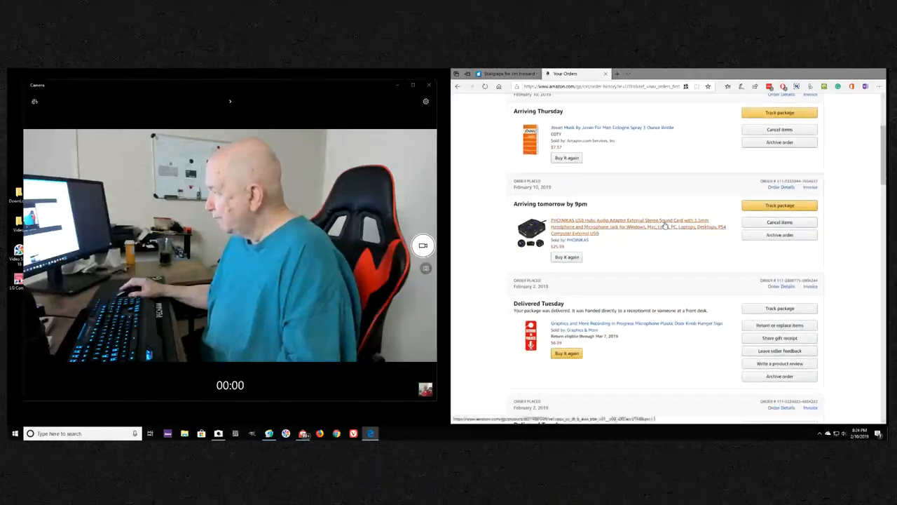
{"action": "left_click", "coordinate": [638, 223]}
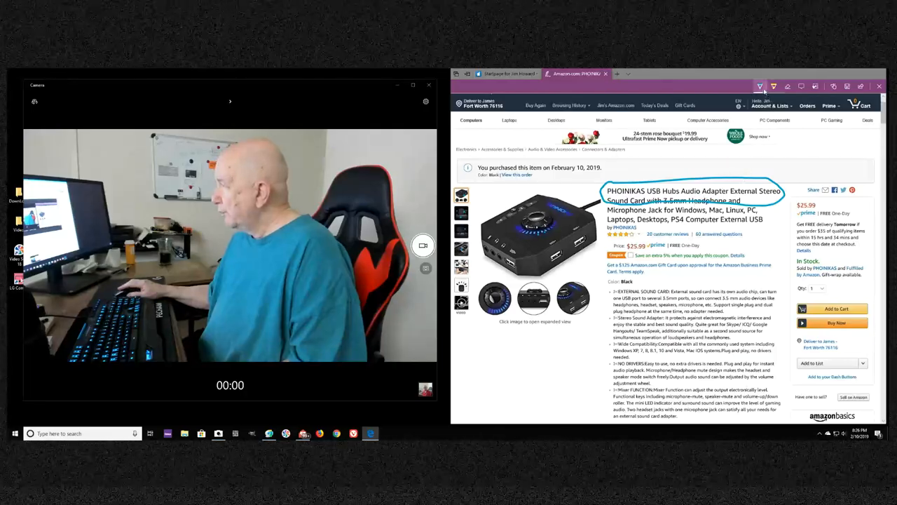
Bring up the enlarged image gallery for the PHOINIKAS USB hub
{"action": "left_click", "coordinate": [760, 87]}
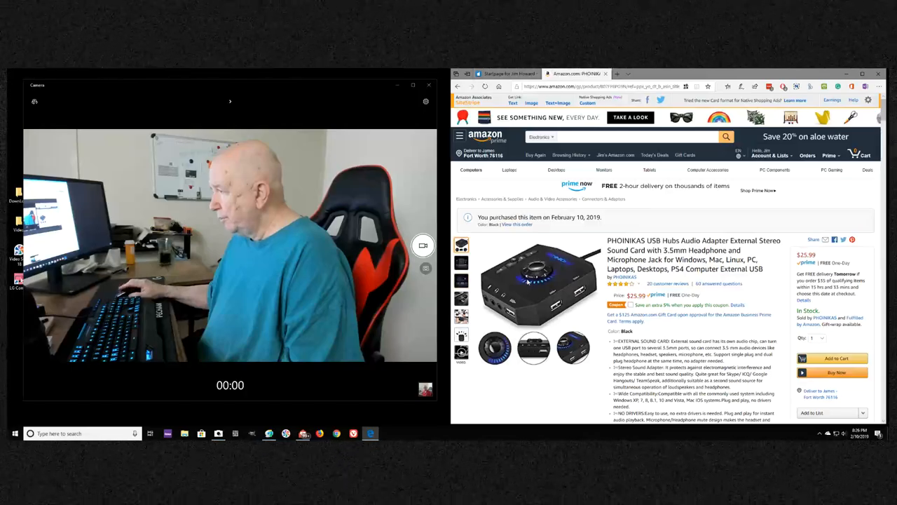
{"action": "scroll", "scroll_direction": "down", "scroll_amount": 3}
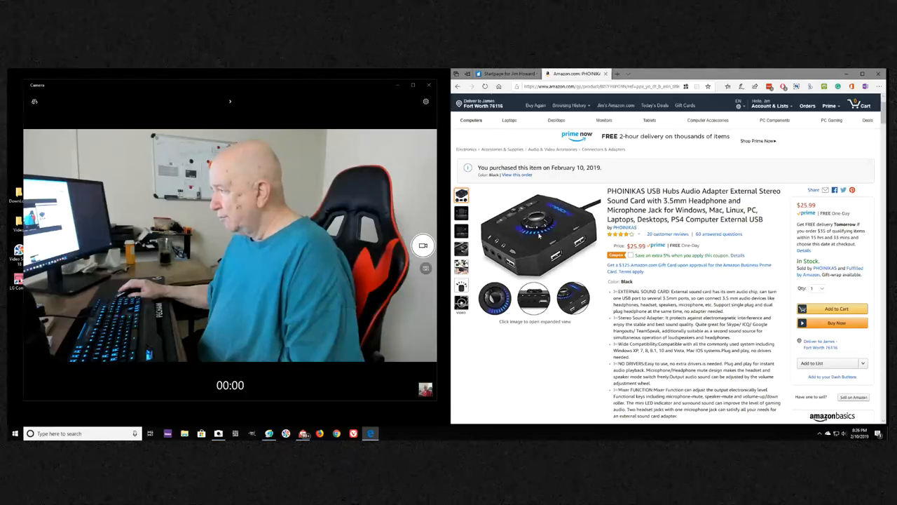
{"action": "left_click", "coordinate": [539, 239]}
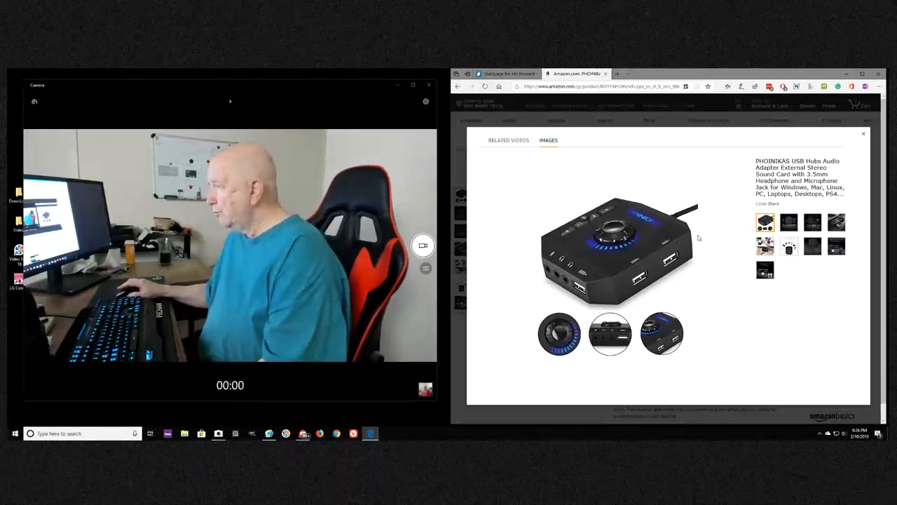
{"action": "mouse_move", "coordinate": [687, 249]}
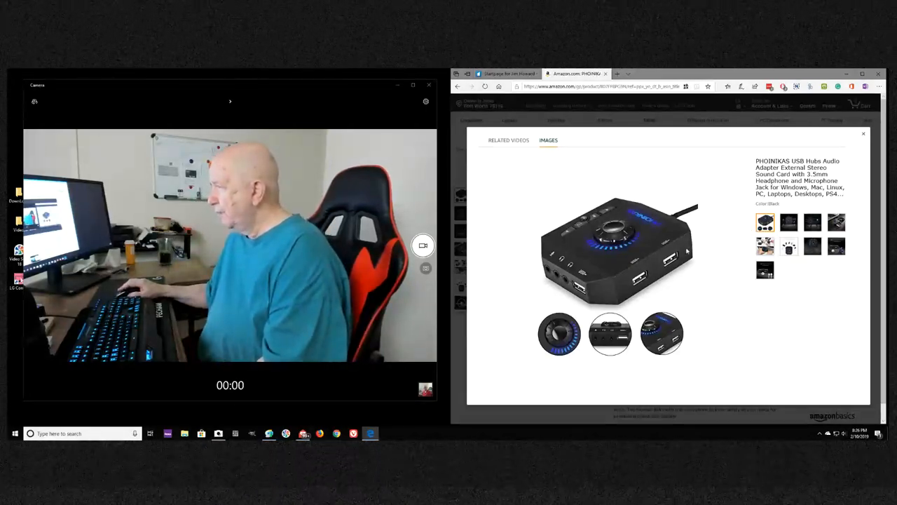
Browse the gallery photos: connected devices, port labels, hub beside laptop, multiple-devices support
{"action": "left_click", "coordinate": [788, 221]}
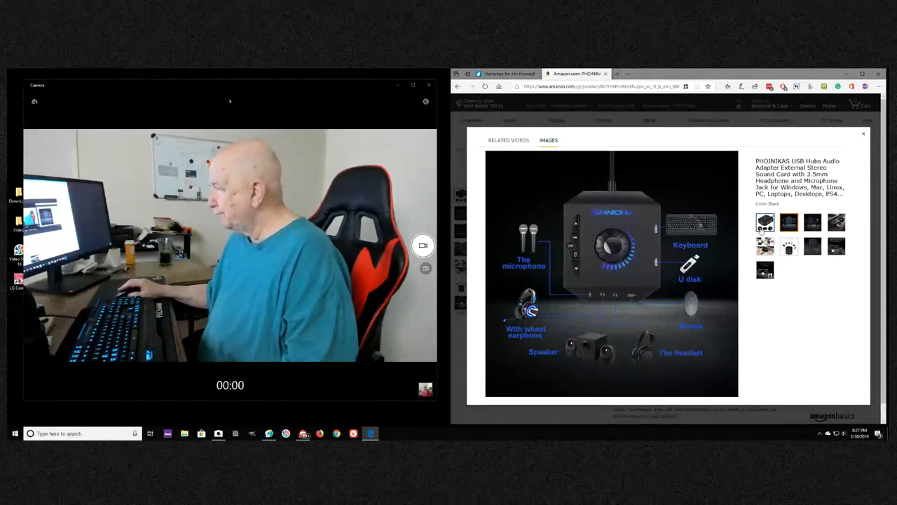
{"action": "left_click", "coordinate": [813, 222]}
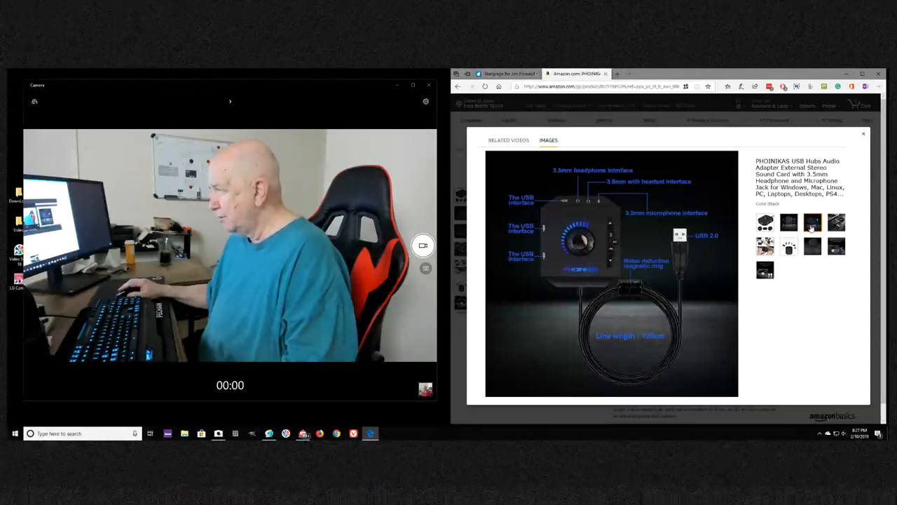
{"action": "left_click", "coordinate": [813, 221]}
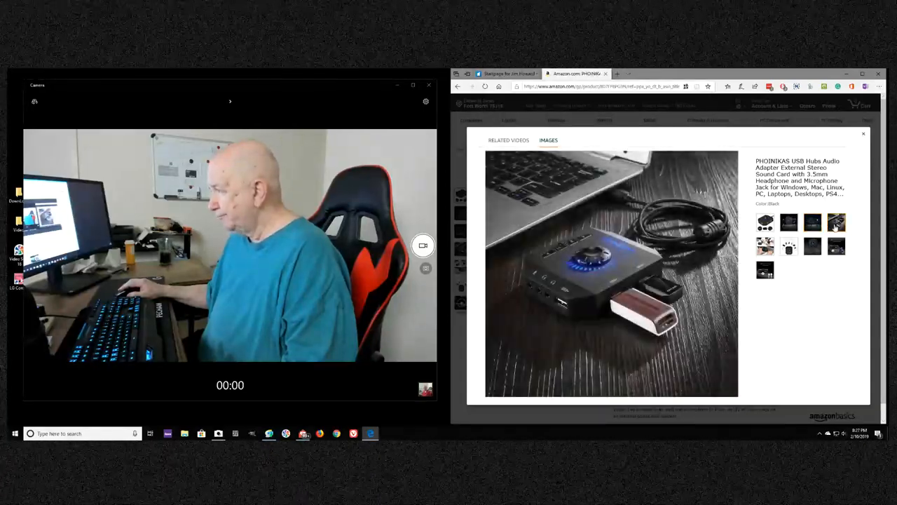
{"action": "left_click", "coordinate": [837, 221]}
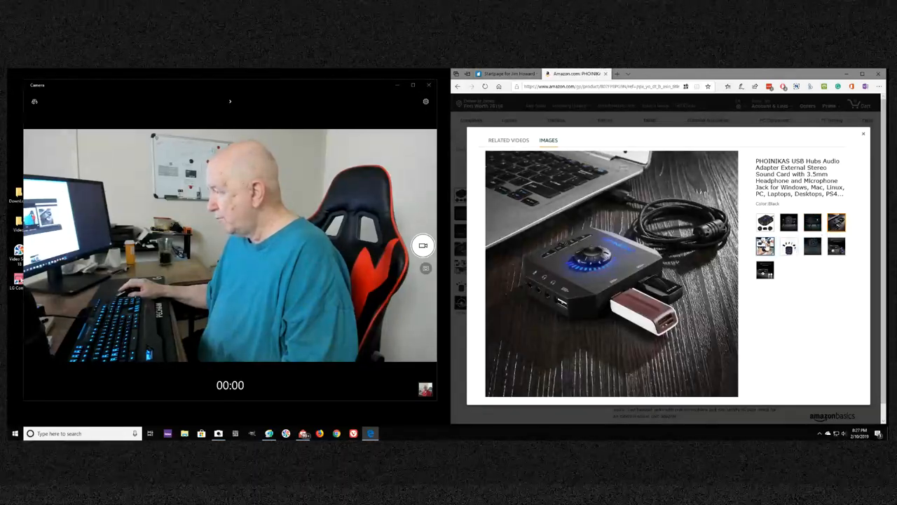
{"action": "left_click", "coordinate": [789, 247]}
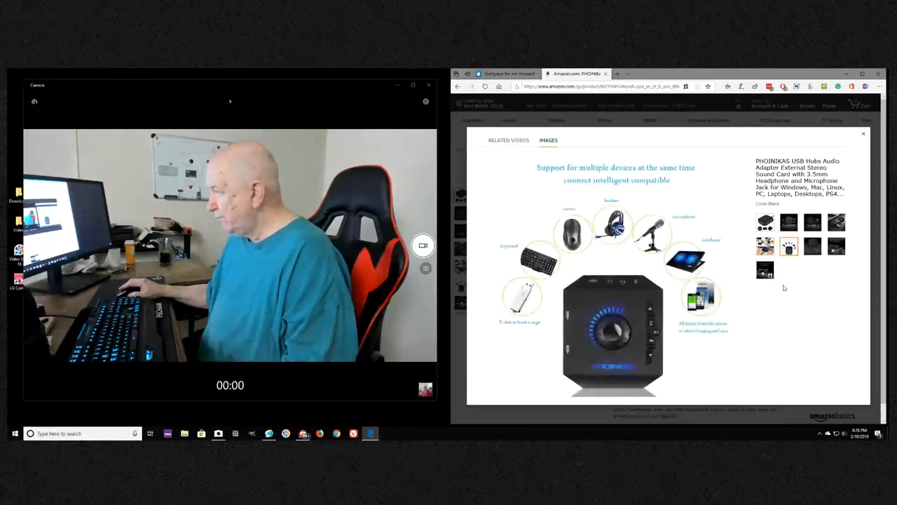
View the numbered button-function diagram, then close the gallery back to the product page
{"action": "left_click", "coordinate": [812, 246]}
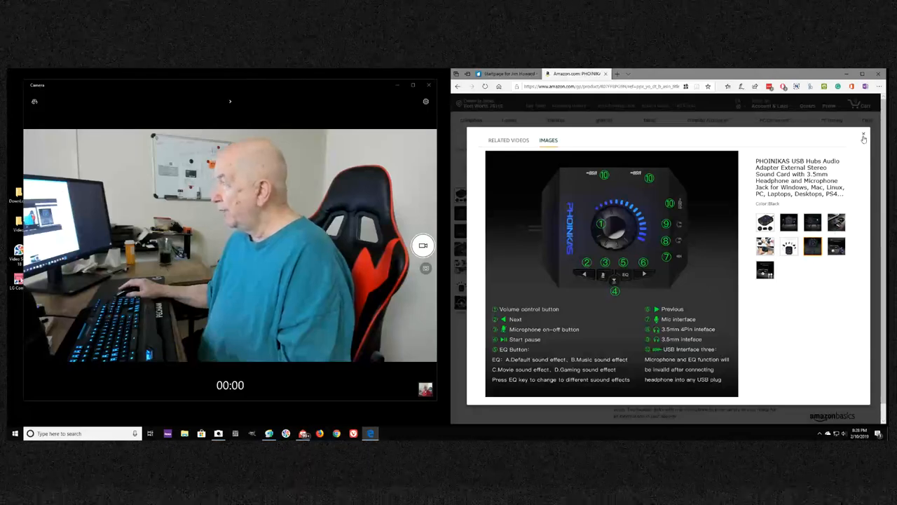
{"action": "left_click", "coordinate": [863, 136]}
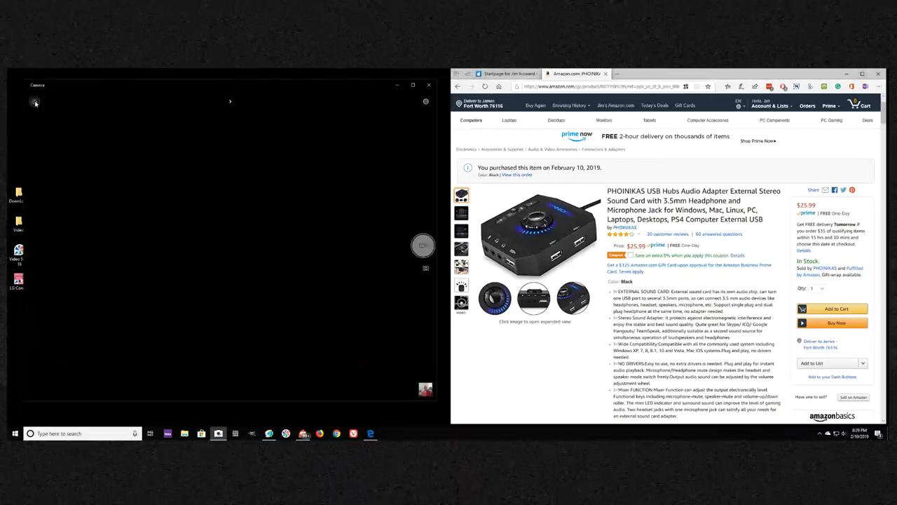
{"action": "left_click", "coordinate": [35, 100]}
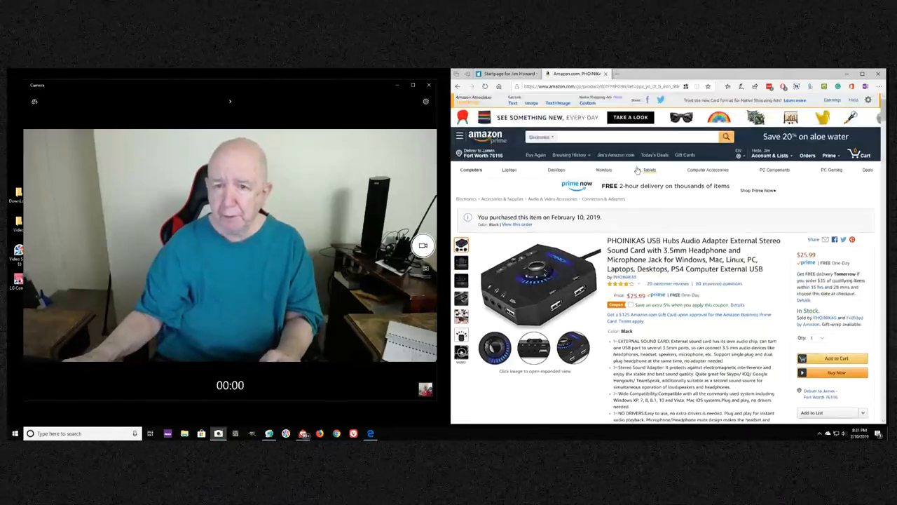
{"action": "left_click", "coordinate": [609, 138]}
{"action": "type", "text": "roku tv"}
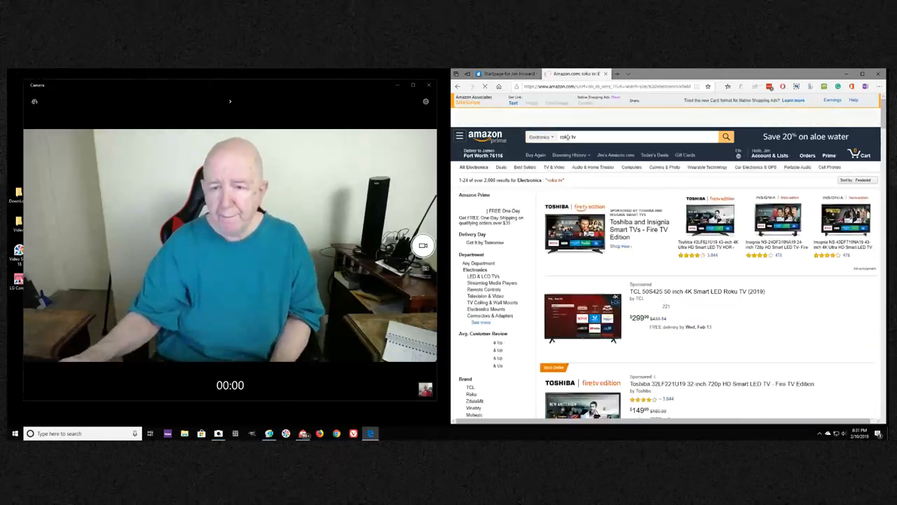
Scroll down the 'roku tv' results to the TCL Roku TVs and Roku Express/Premiere players
{"action": "scroll", "scroll_direction": "down", "scroll_amount": 3}
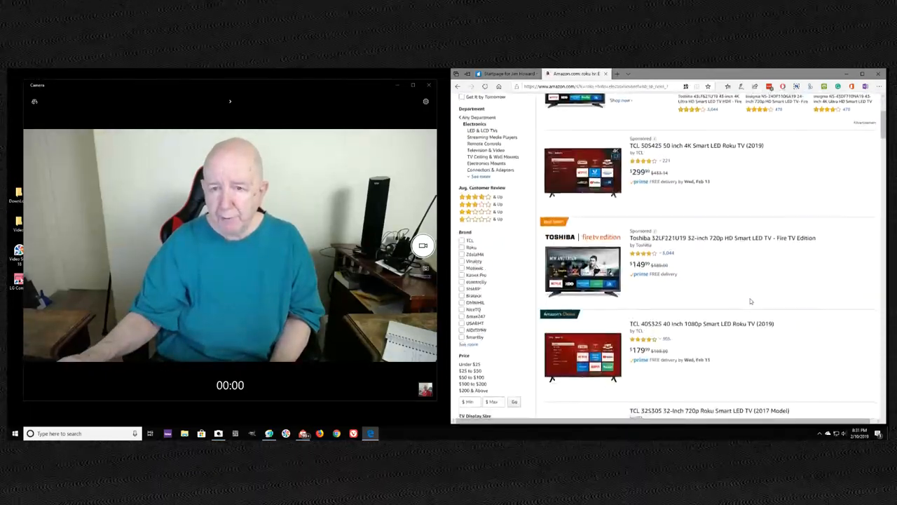
{"action": "scroll", "scroll_direction": "down", "scroll_amount": 3}
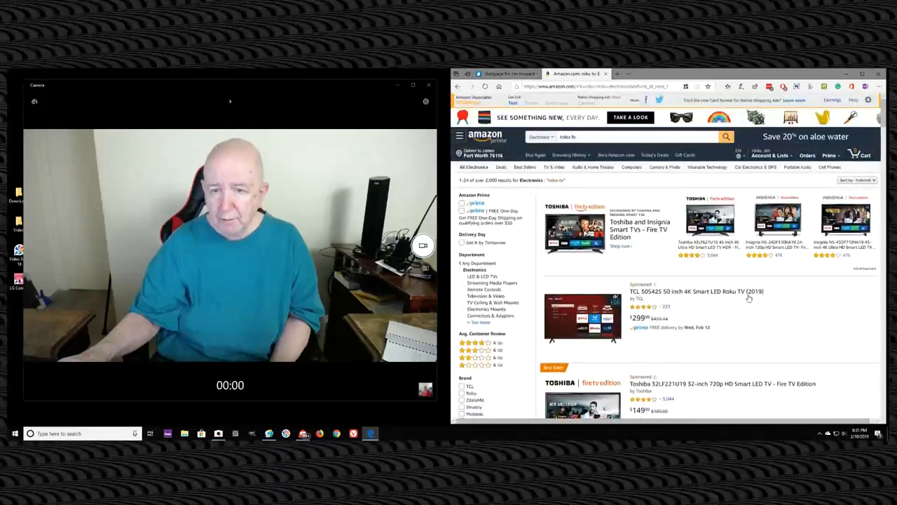
{"action": "scroll", "scroll_direction": "down", "scroll_amount": 3}
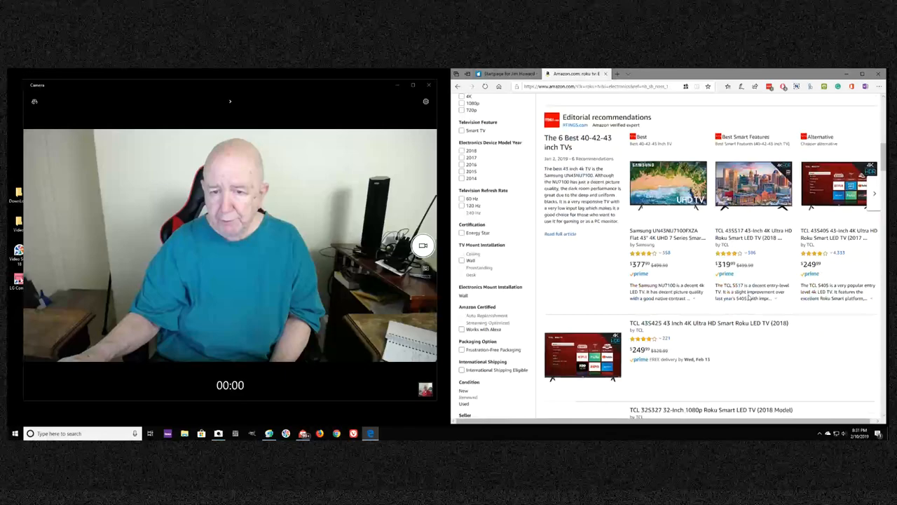
{"action": "scroll", "scroll_direction": "down", "scroll_amount": 3}
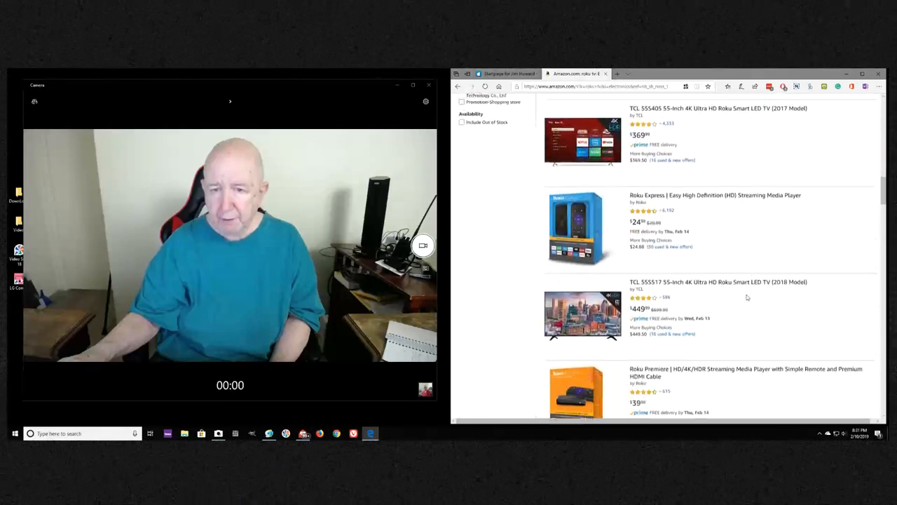
{"action": "scroll", "scroll_direction": "down", "scroll_amount": 3}
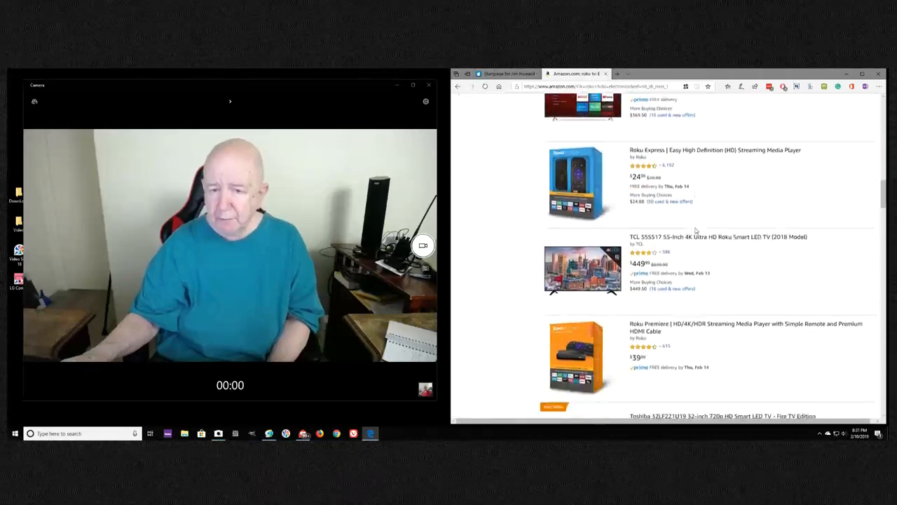
{"action": "scroll", "scroll_direction": "down", "scroll_amount": 3}
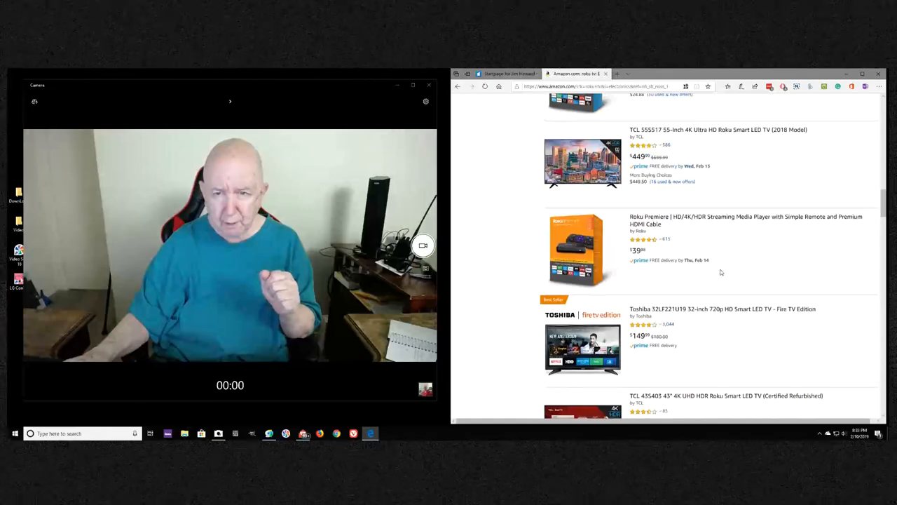
Open the Roku Premiere HD/4K/HDR Streaming Media Player listing from the results
{"action": "scroll", "scroll_direction": "down", "scroll_amount": 3}
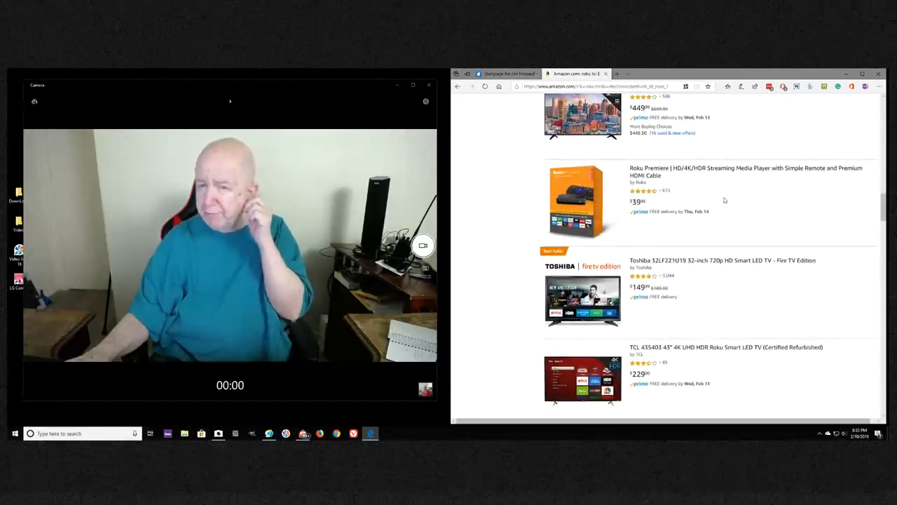
{"action": "mouse_move", "coordinate": [707, 171]}
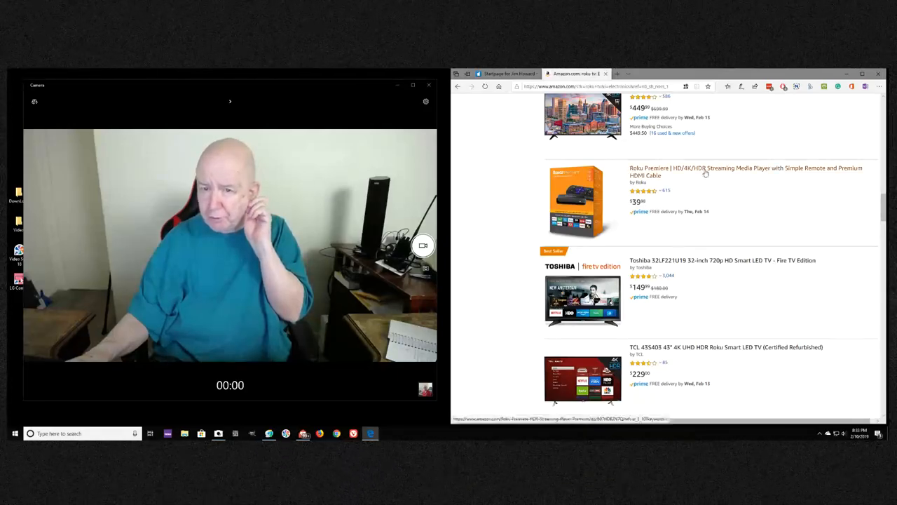
{"action": "left_click", "coordinate": [746, 171]}
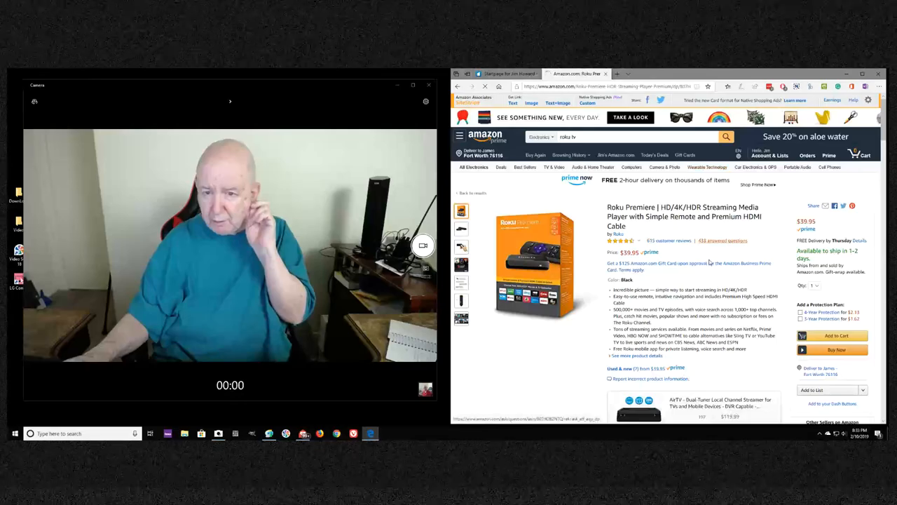
Scroll down the product page to the manufacturer feature images
{"action": "scroll", "scroll_direction": "down", "scroll_amount": 3}
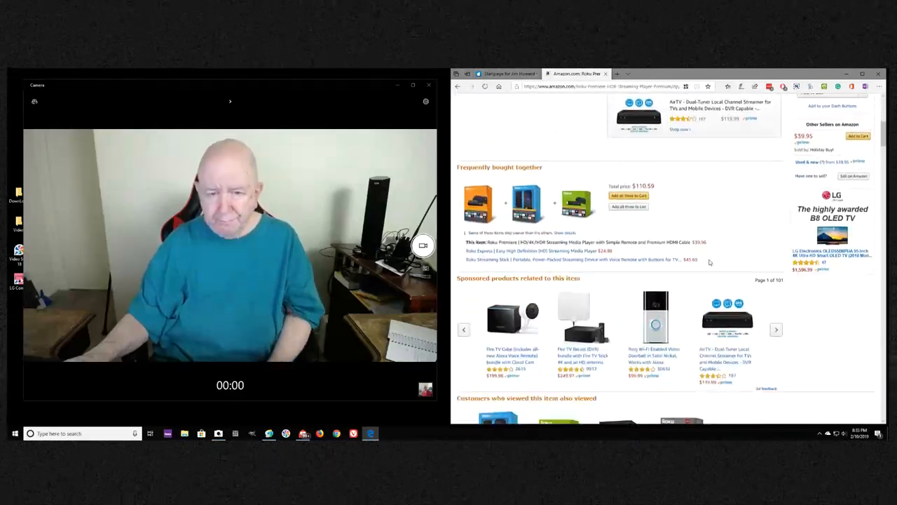
{"action": "scroll", "scroll_direction": "down", "scroll_amount": 3}
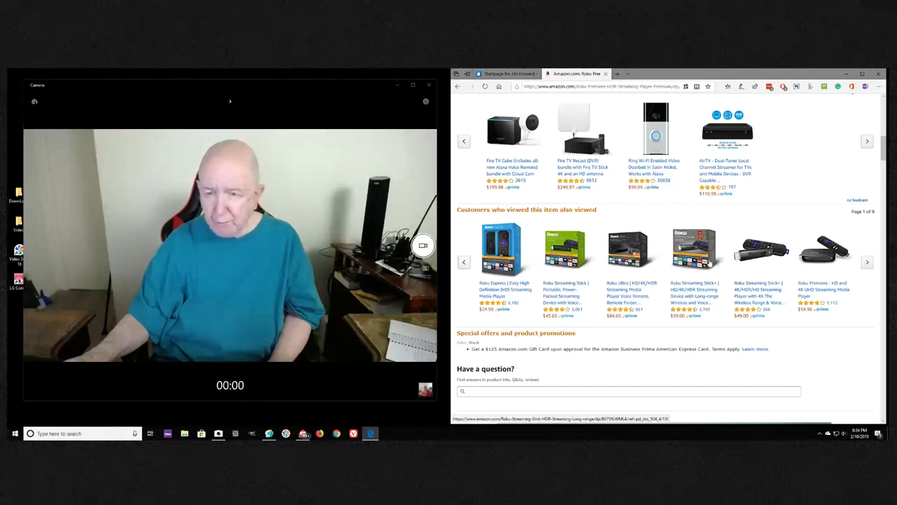
{"action": "scroll", "scroll_direction": "down", "scroll_amount": 3}
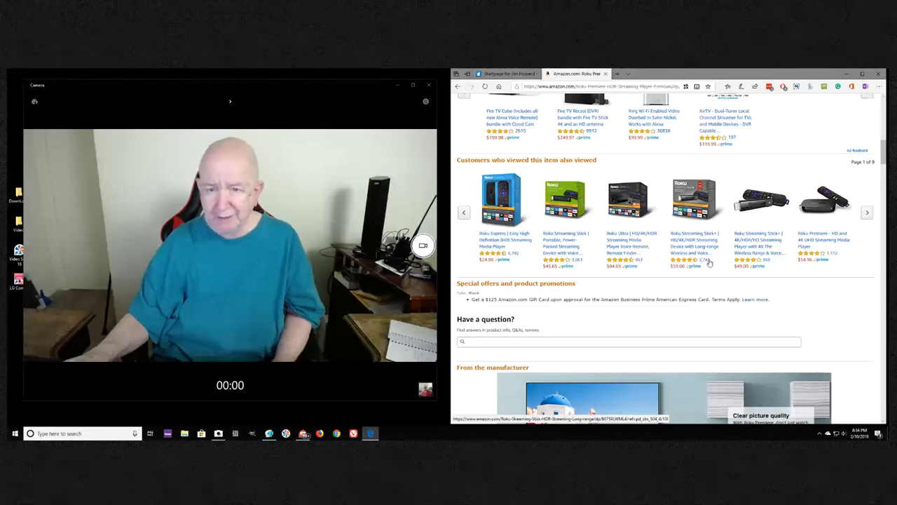
{"action": "scroll", "scroll_direction": "down", "scroll_amount": 3}
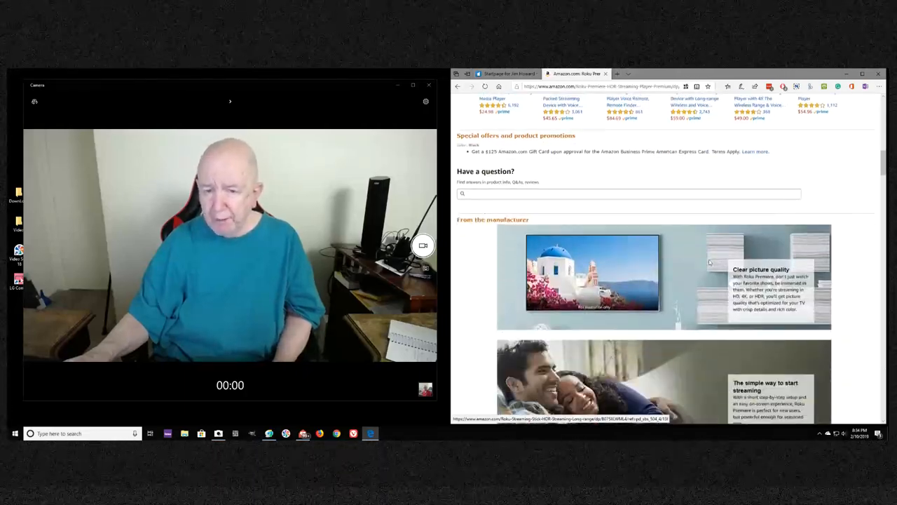
{"action": "scroll", "scroll_direction": "down", "scroll_amount": 3}
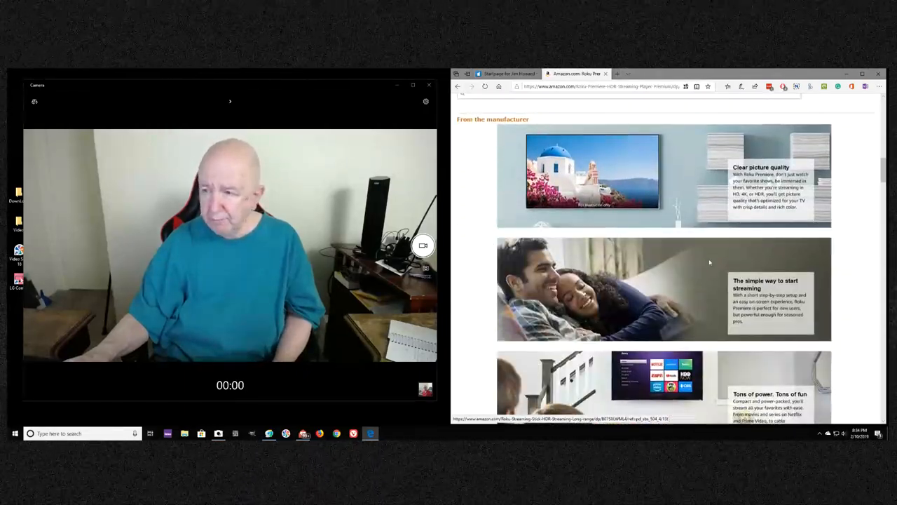